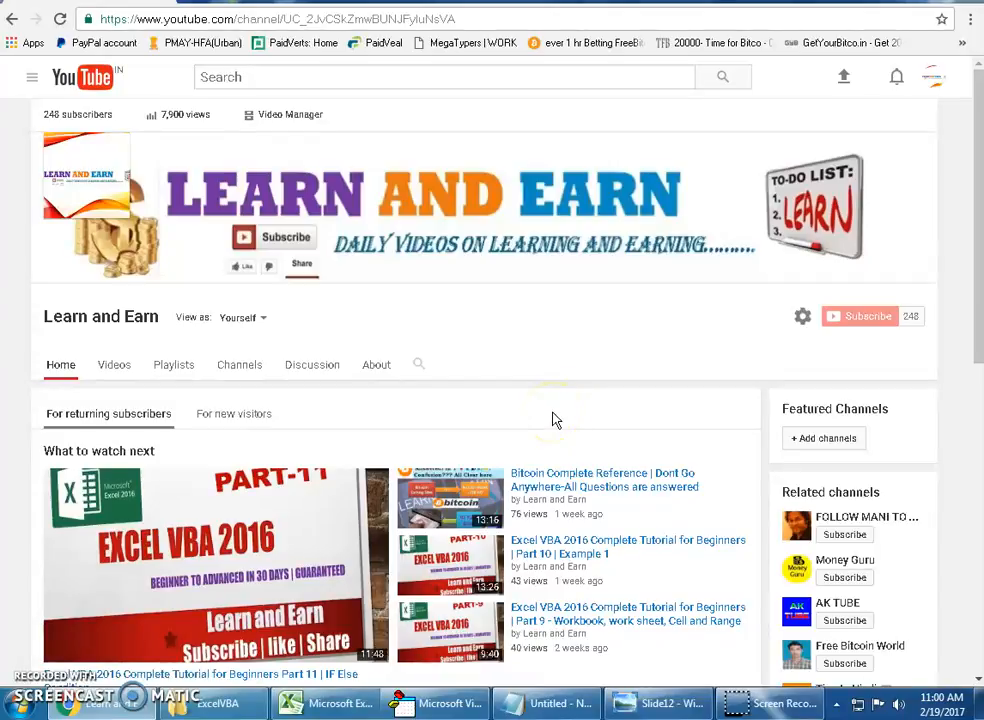
# - Bring up the Excel VBA 2016 Part-12 thumbnail image full screen in the photo viewer
pyautogui.click(656, 703)
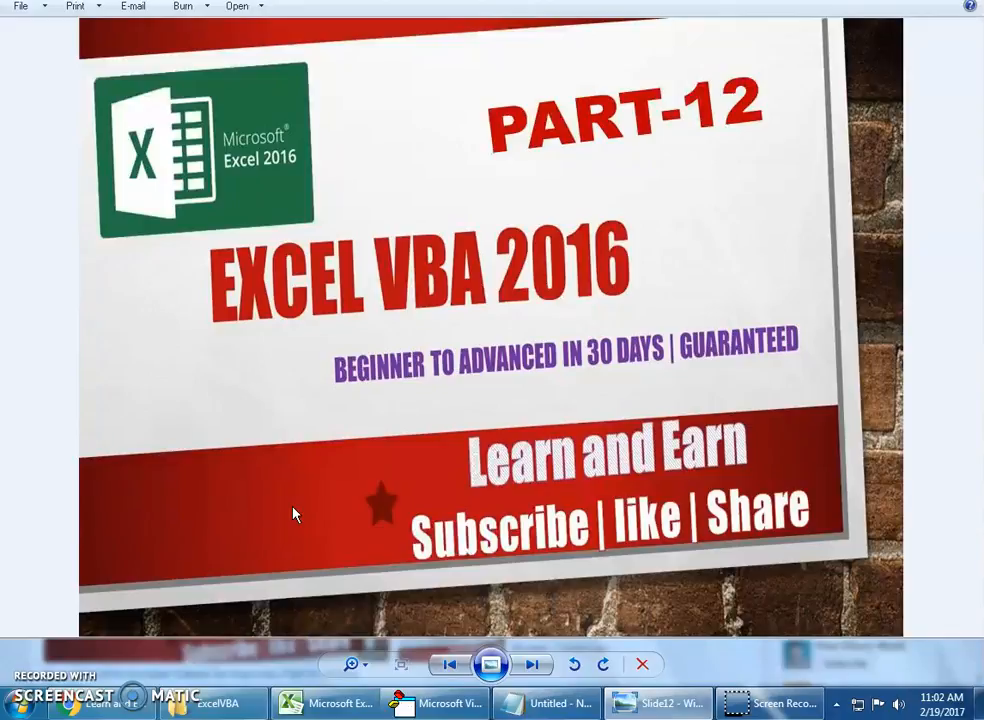
pyautogui.click(325, 703)
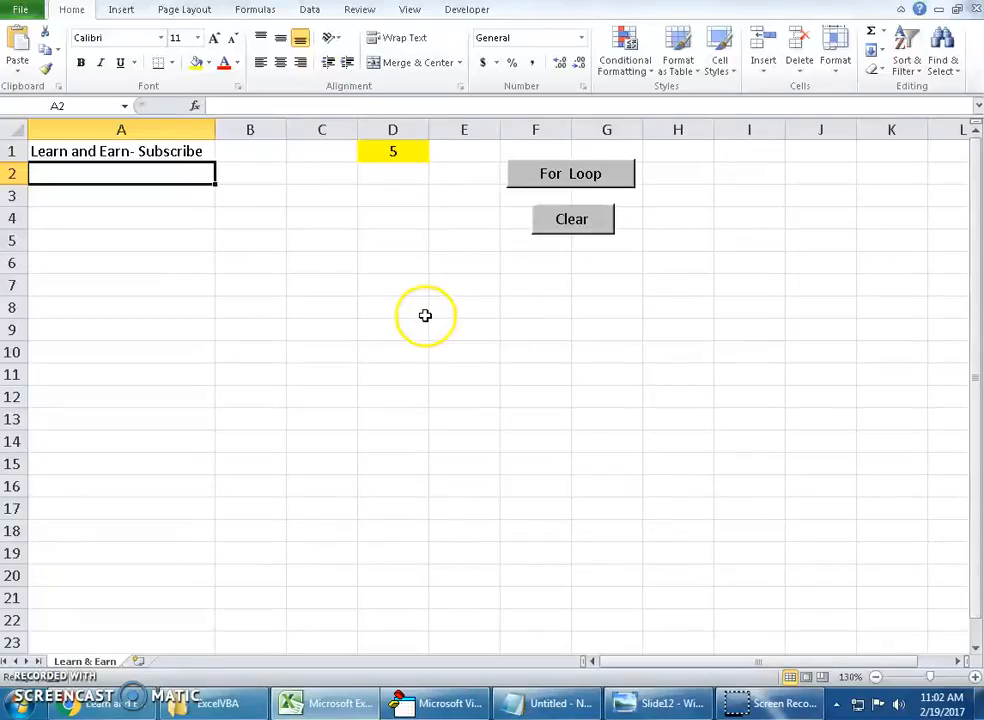
pyautogui.moveTo(135, 651)
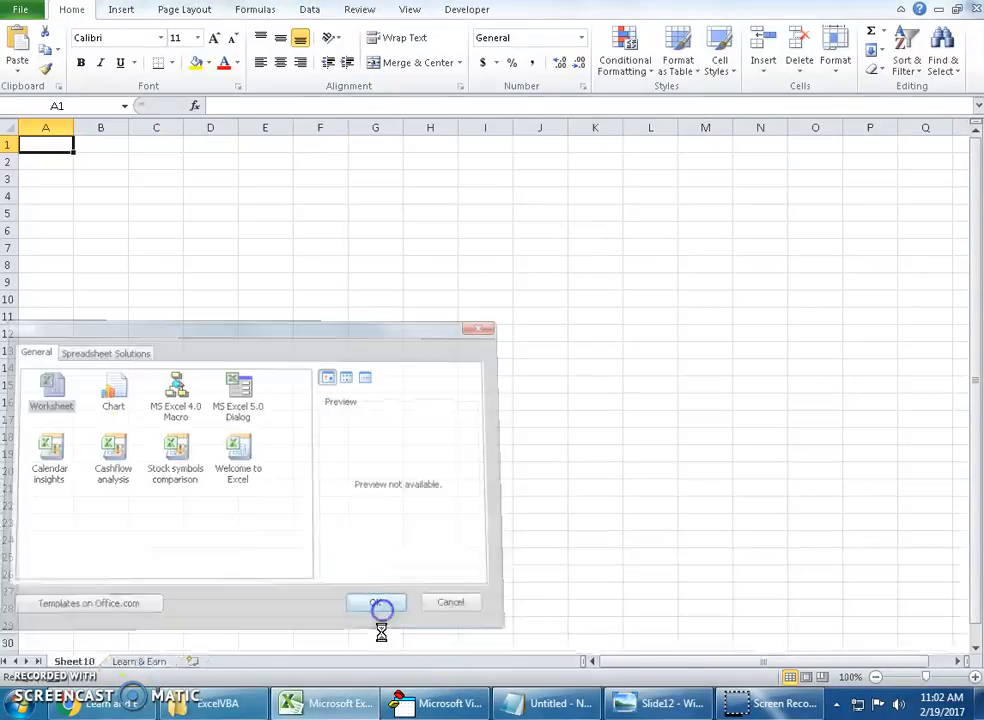
pyautogui.click(376, 602)
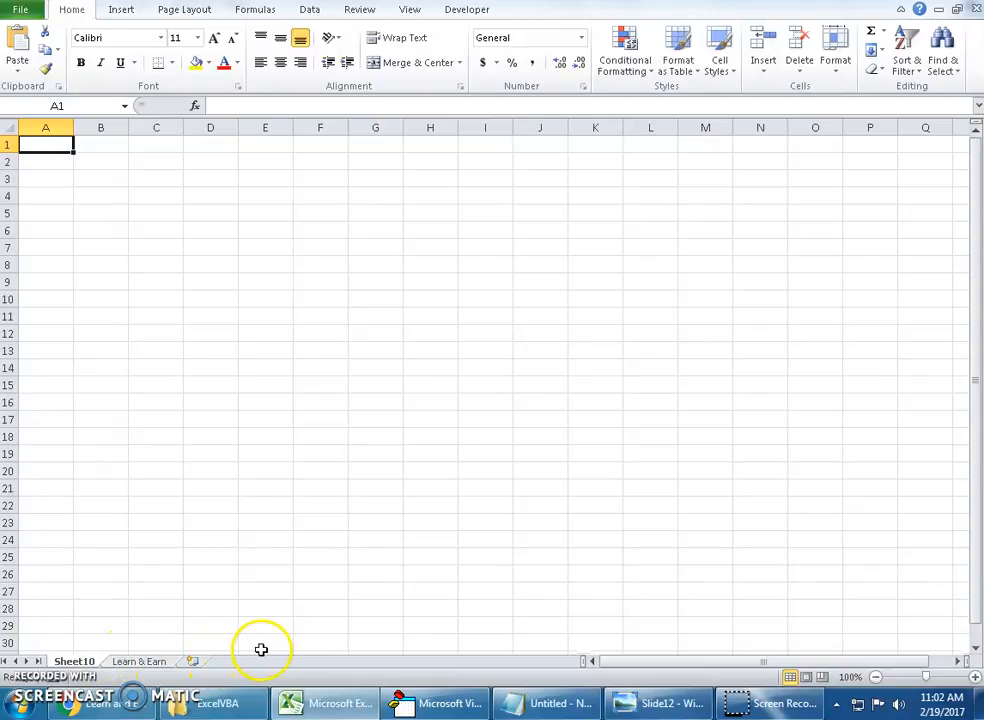
pyautogui.rightClick(74, 661)
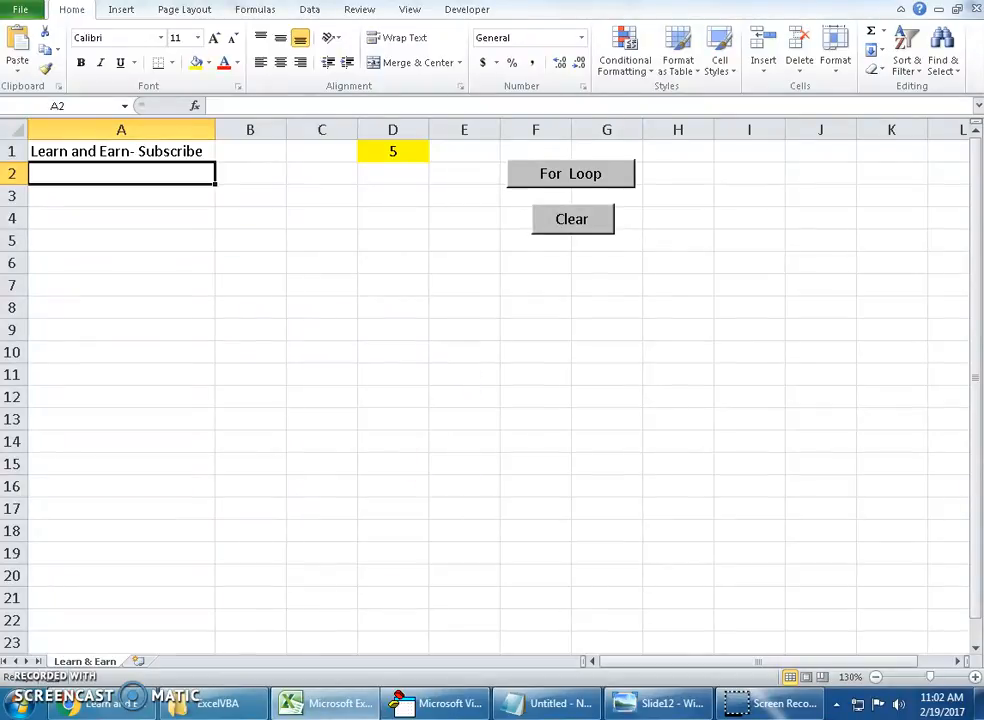
pyautogui.moveTo(163, 668)
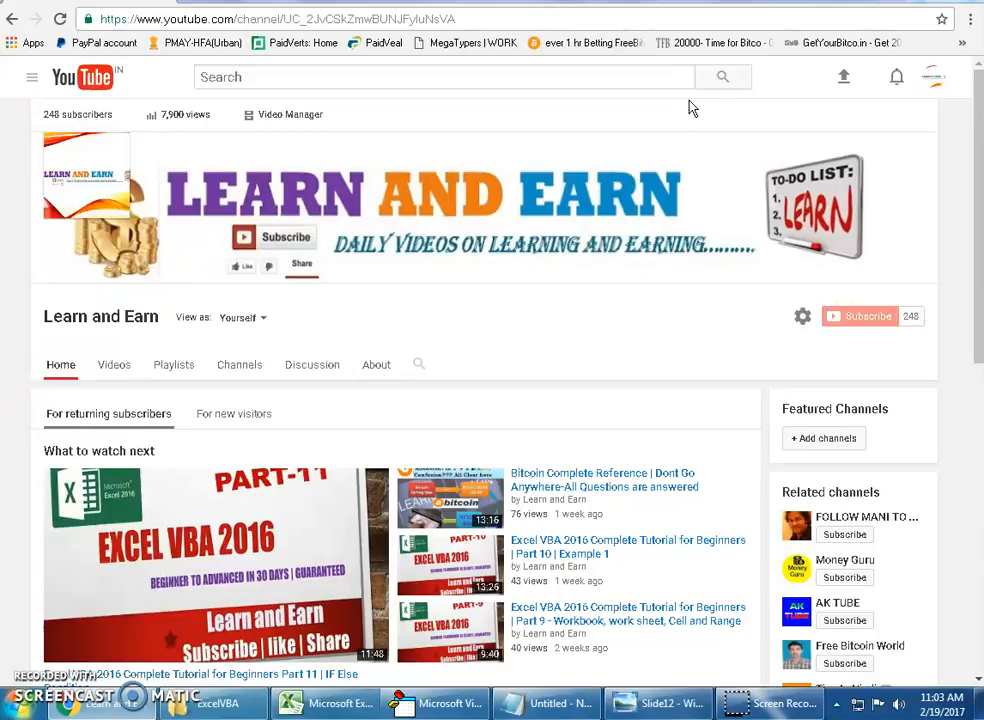
pyautogui.moveTo(182, 190)
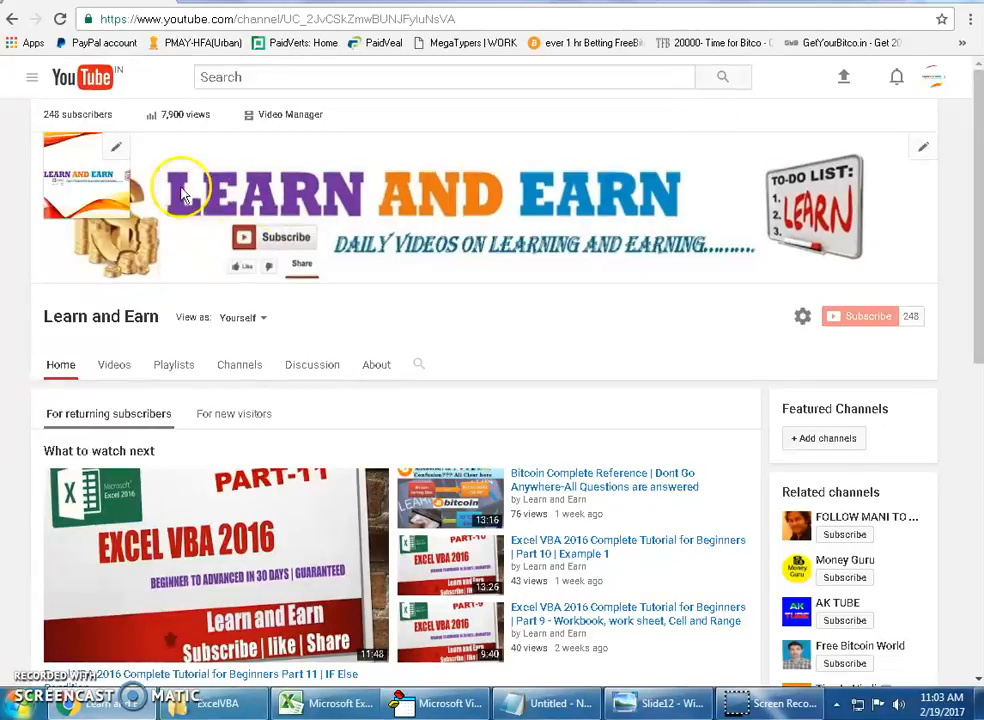
pyautogui.moveTo(640, 210)
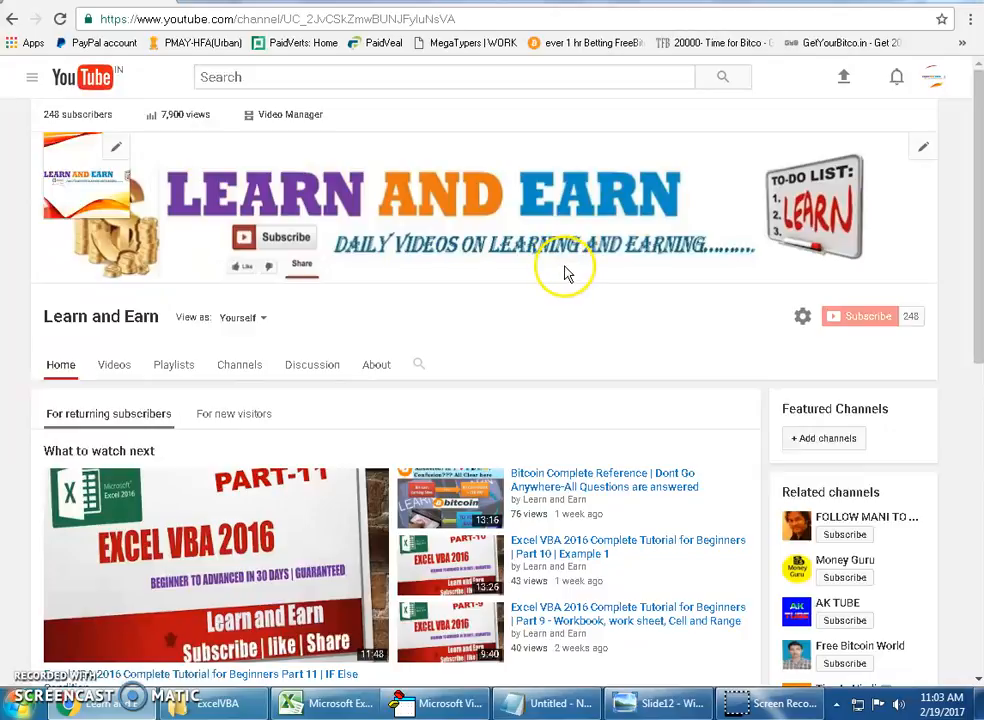
# - Show the channel's Playlists tab, then switch over to the macro code editor
pyautogui.click(173, 364)
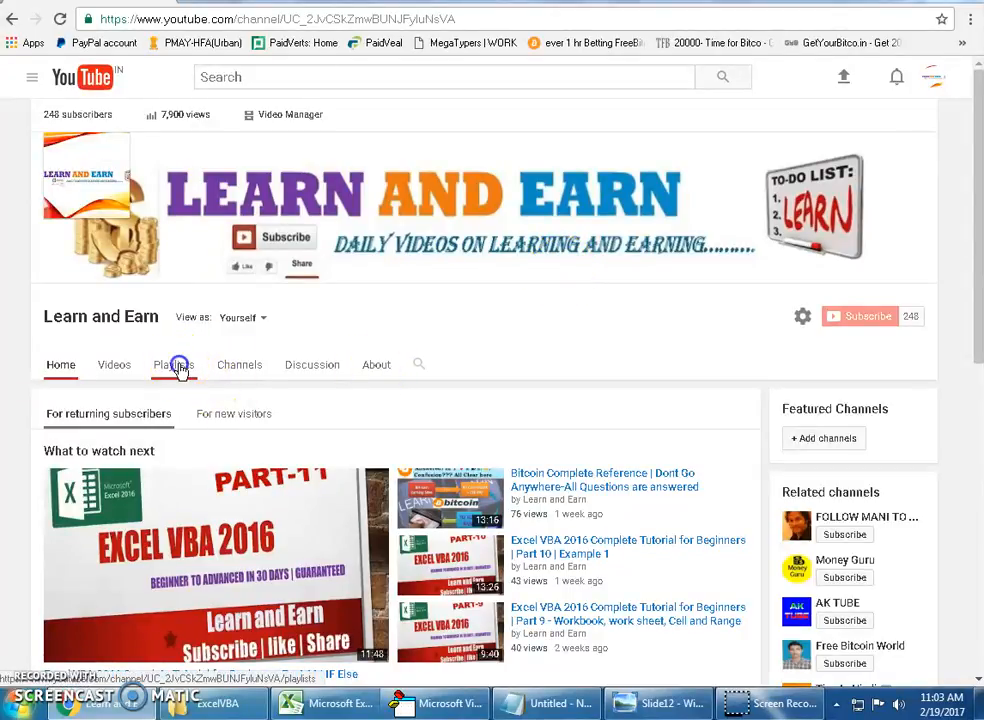
pyautogui.click(173, 364)
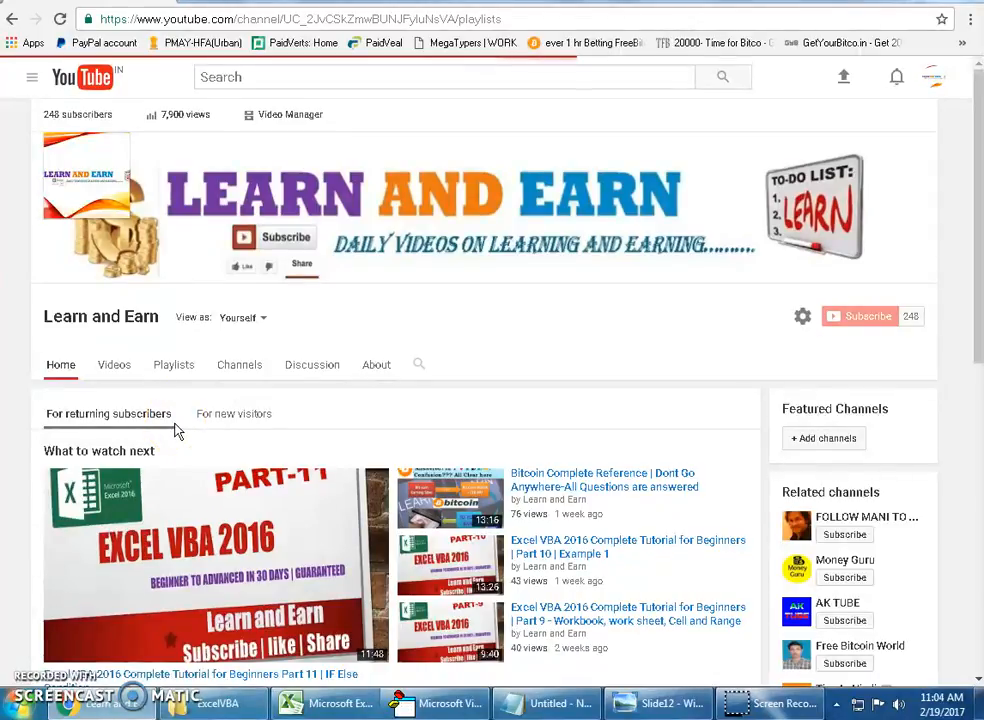
pyautogui.click(173, 364)
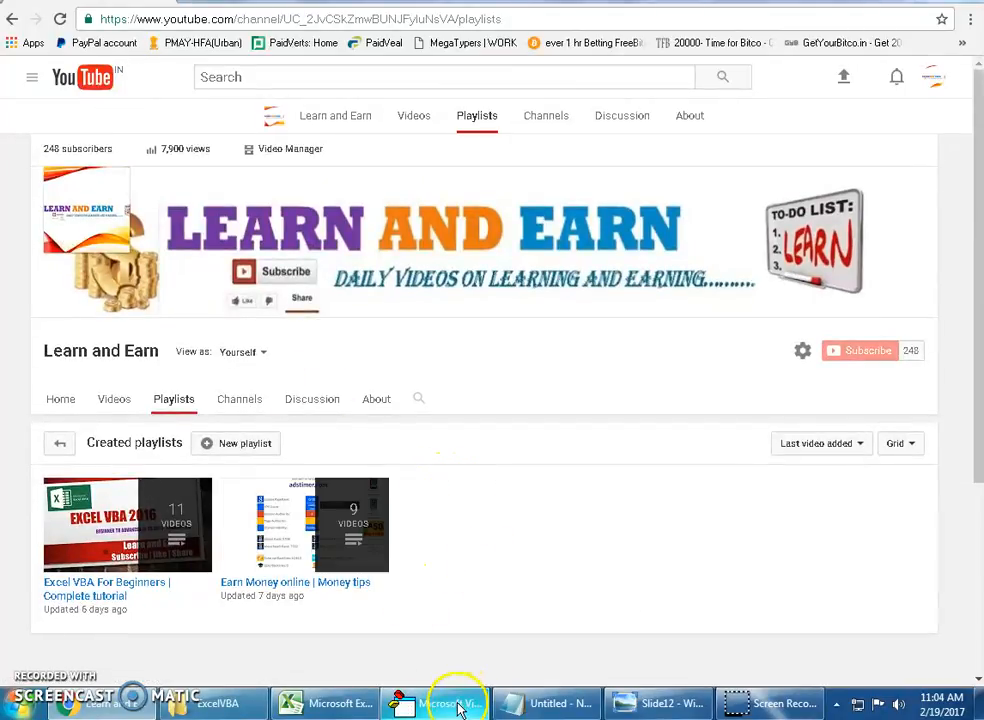
pyautogui.click(435, 703)
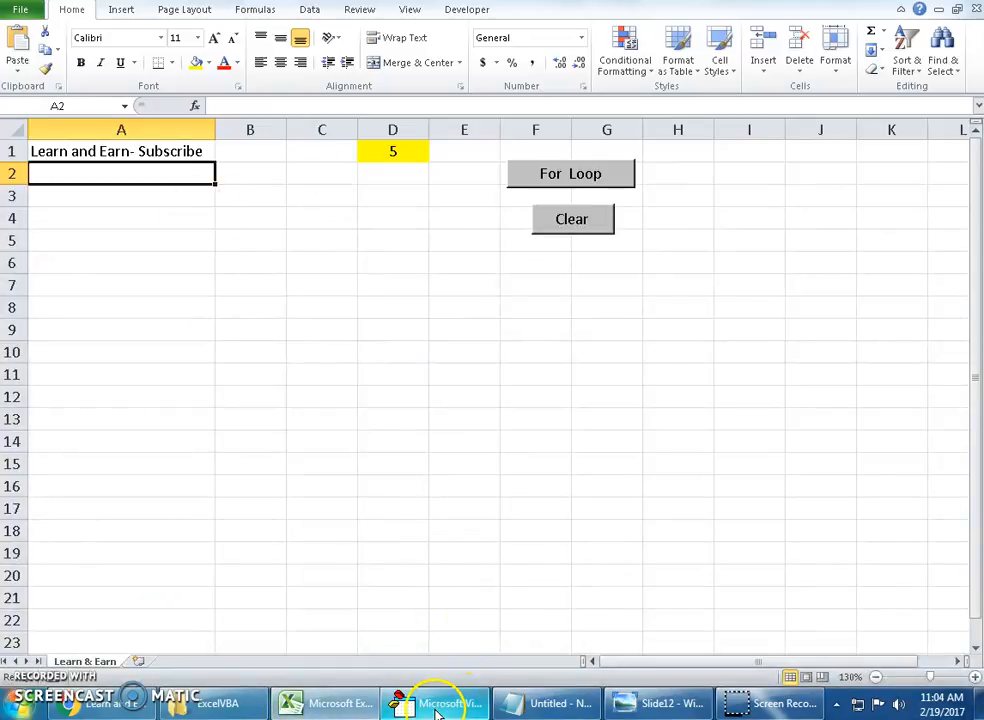
# - Edit the forloop macro's For line, dropping Cells(1, 4) so it reads For i = 3 To 4
pyautogui.click(435, 703)
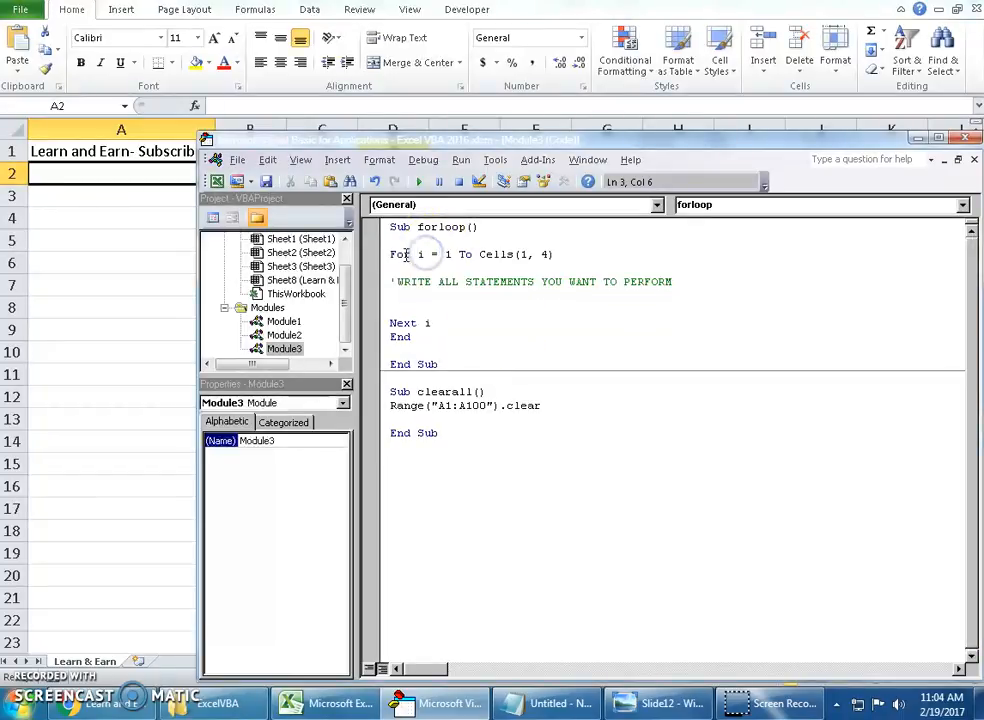
pyautogui.doubleClick(399, 254)
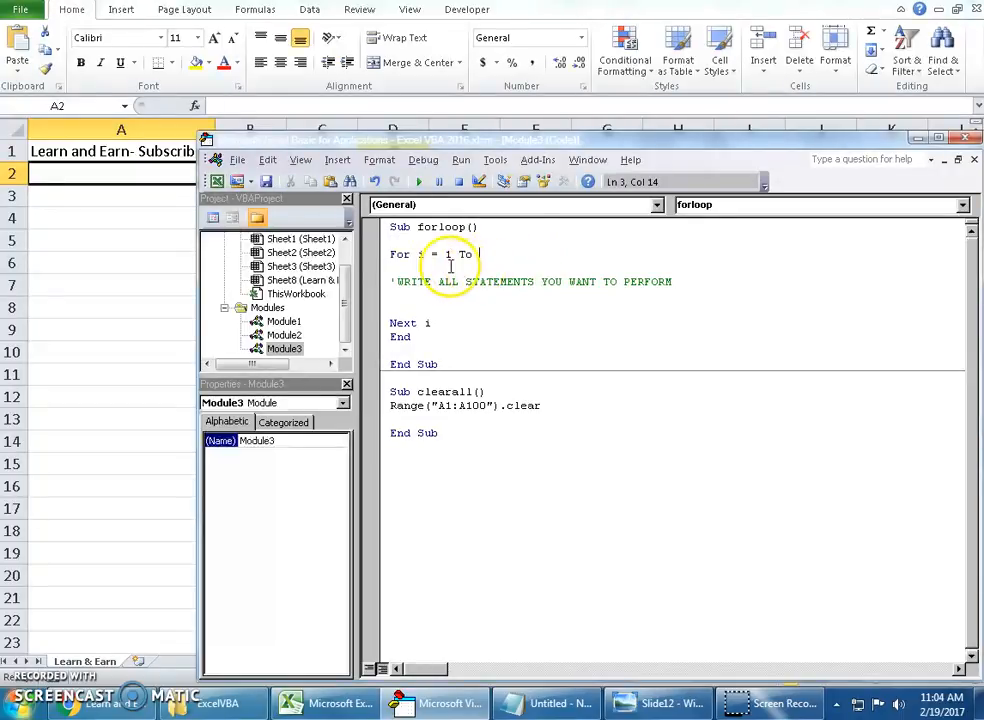
pyautogui.write('4')
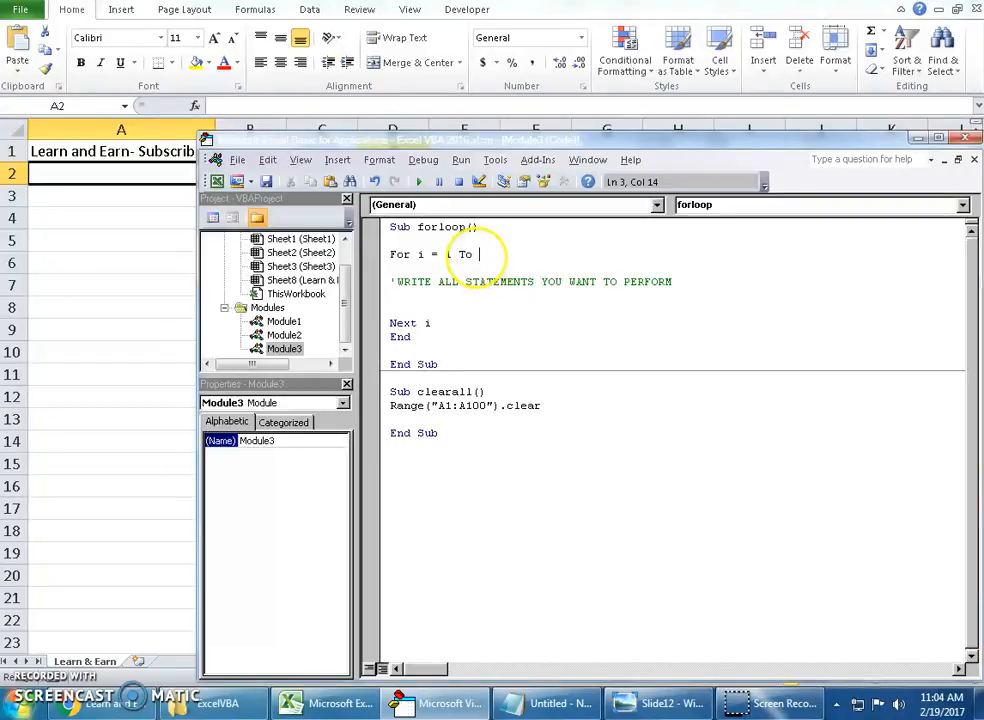
pyautogui.write('1')
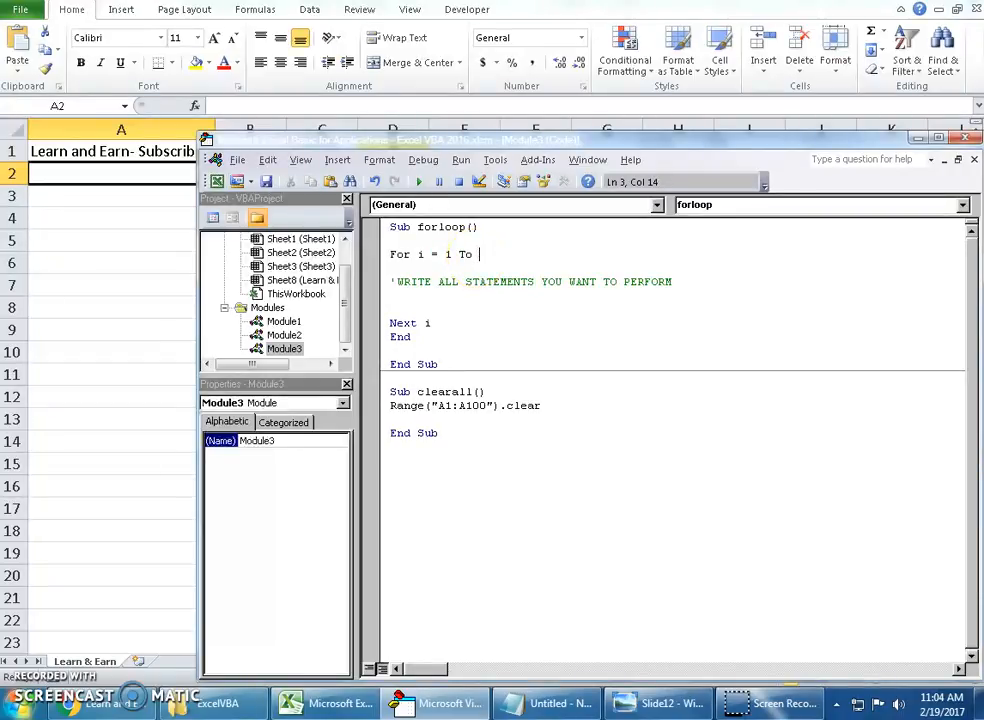
pyautogui.write('4')
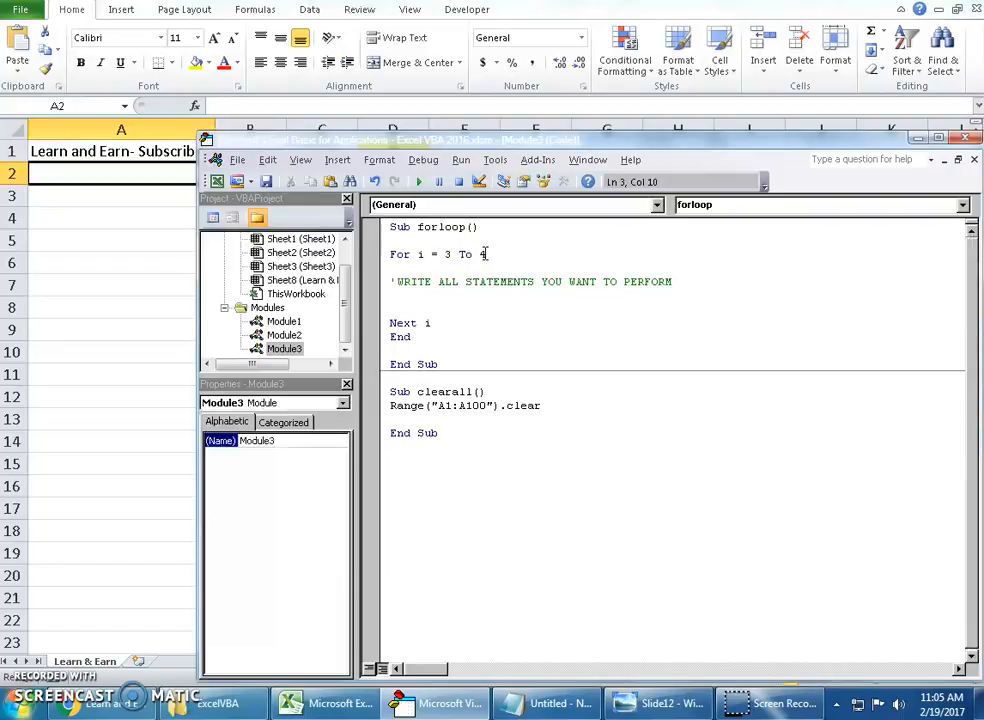
# - Change the For statement so the loop runs from 4 To 4
pyautogui.write('4')
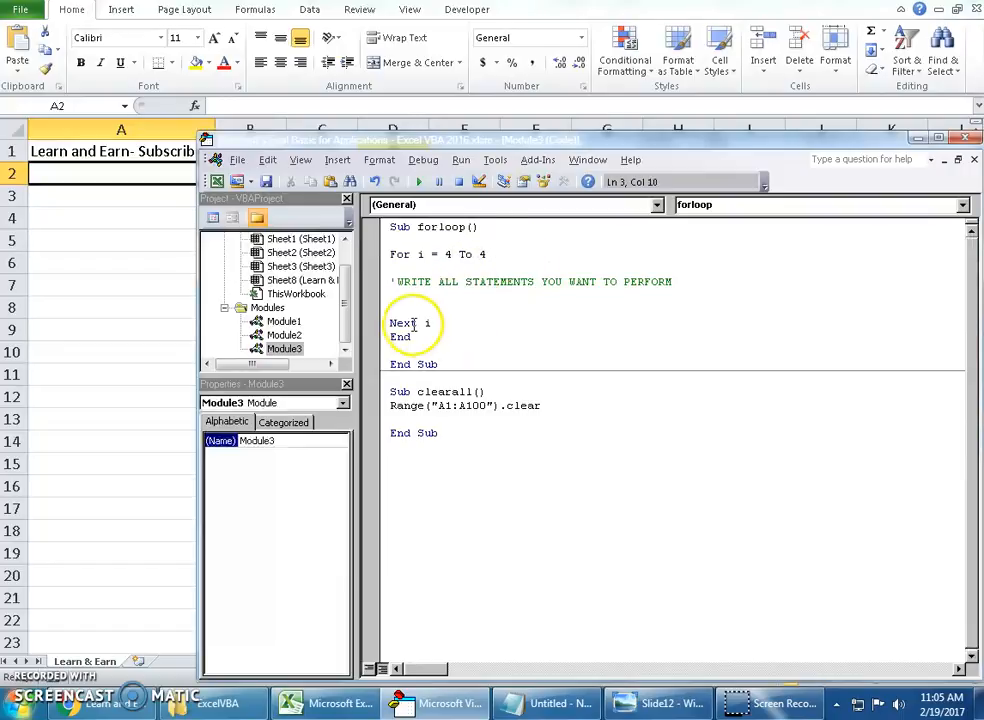
pyautogui.press('enter')
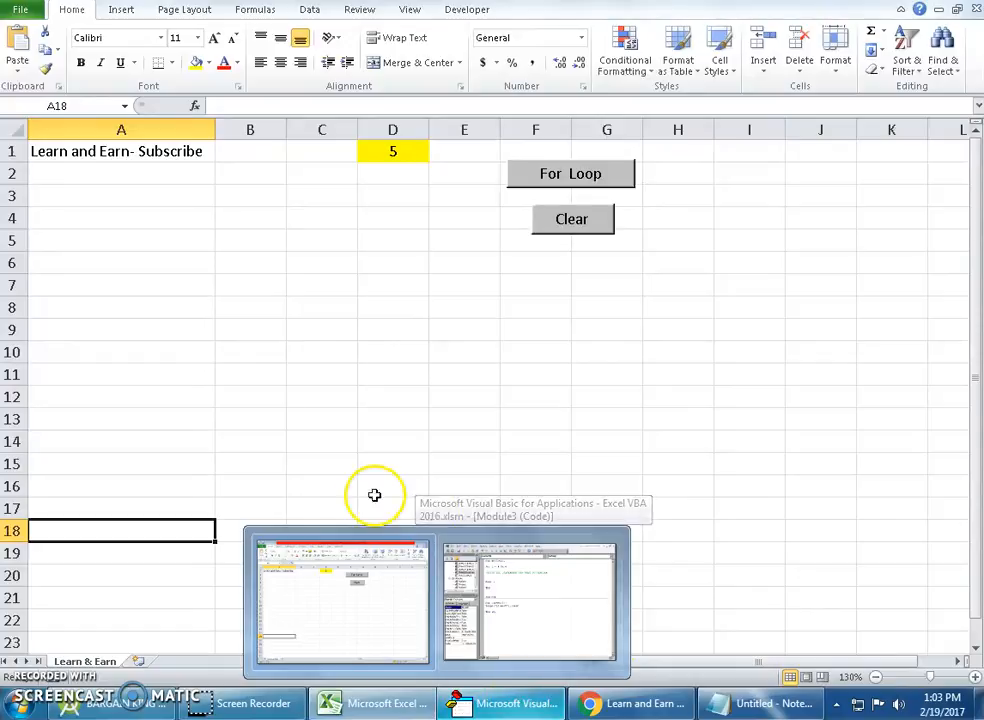
pyautogui.moveTo(138, 625)
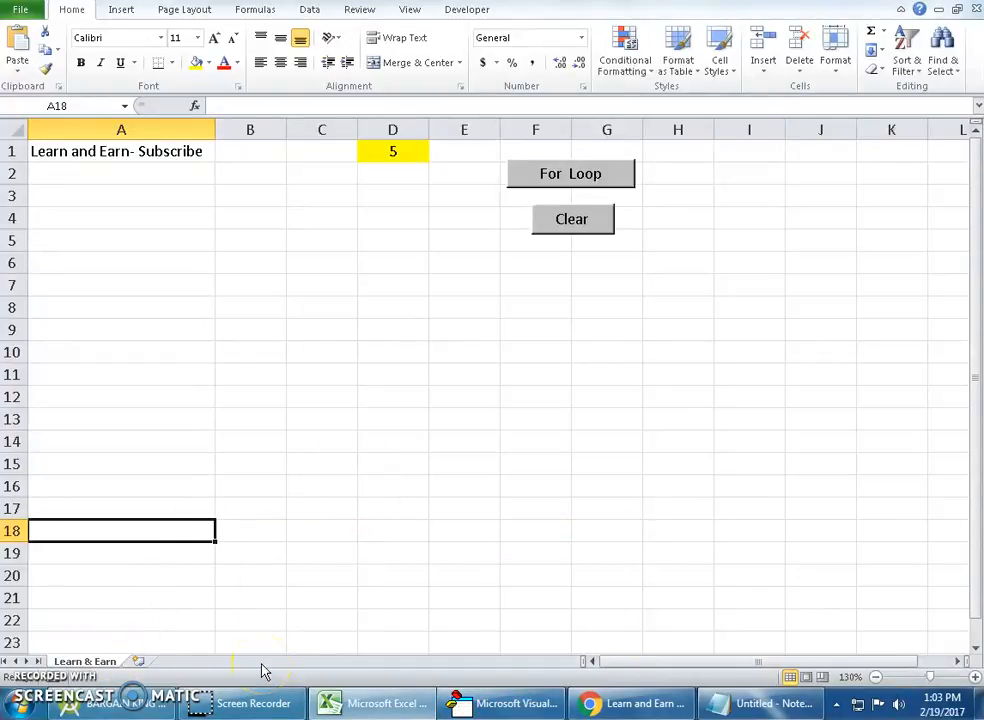
# - Return to the Visual Basic window showing the forloop macro with For i = 1 To
pyautogui.rightClick(85, 661)
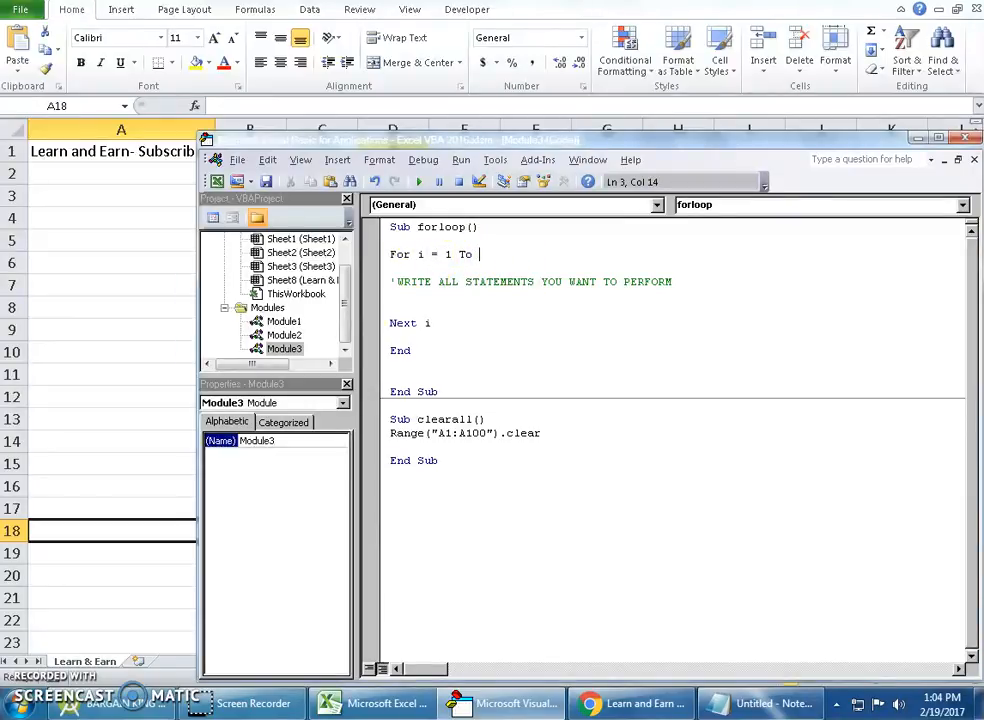
# - Set the loop to For i = 1 To 5 and begin a Worksheets statement in the loop body
pyautogui.write('6')
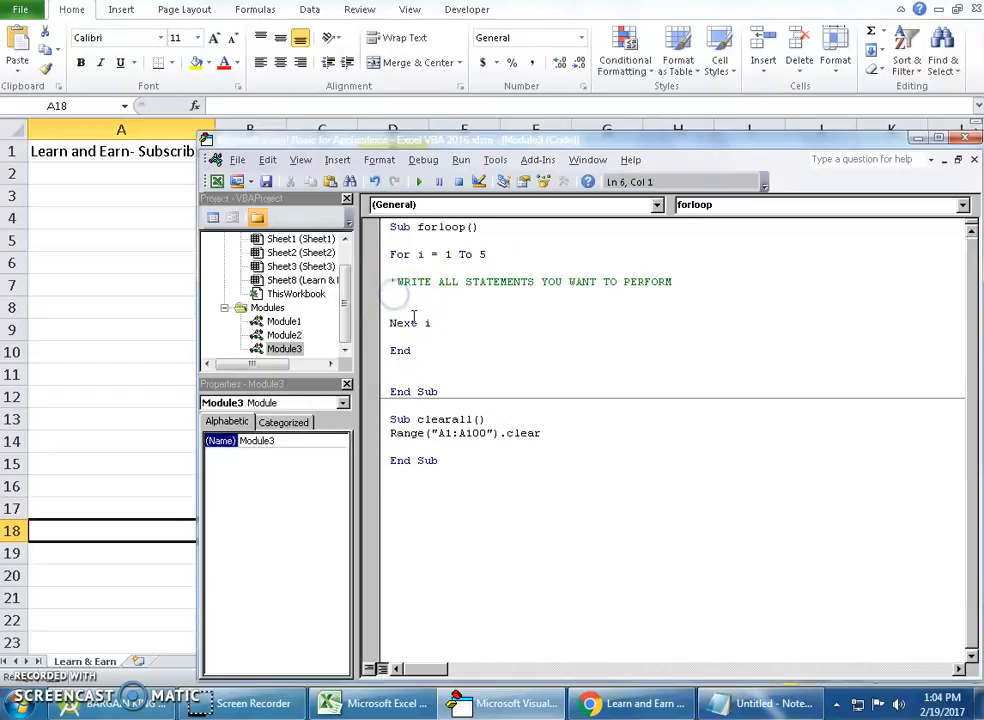
pyautogui.write('wc')
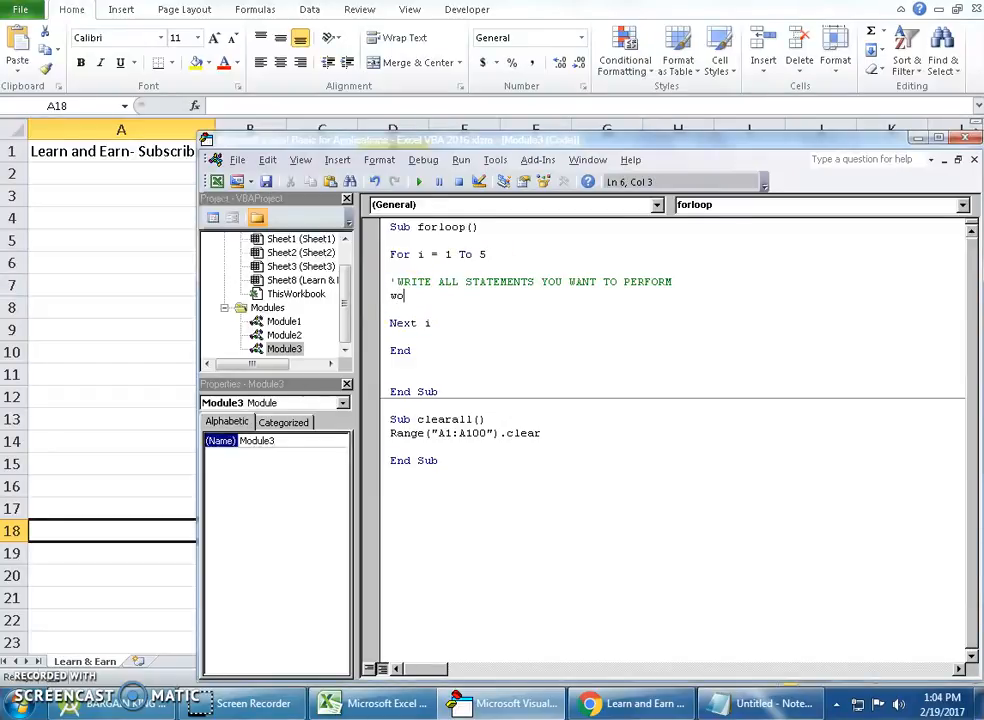
pyautogui.write('orks')
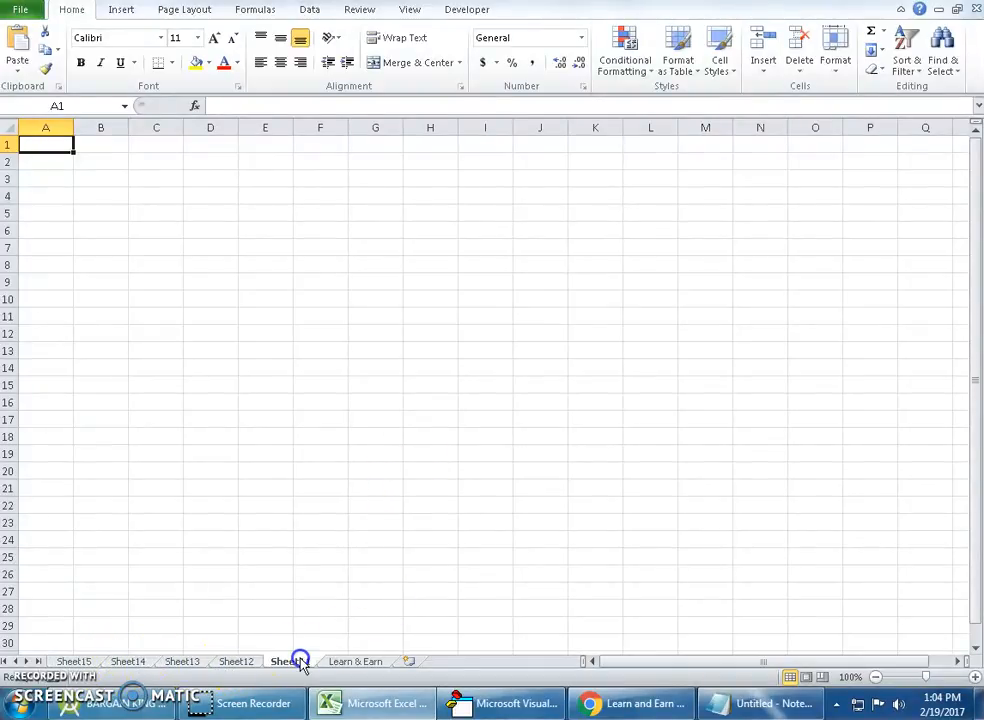
# - Switch back to the Learn & Earn sheet with its For Loop and Clear buttons
pyautogui.click(355, 661)
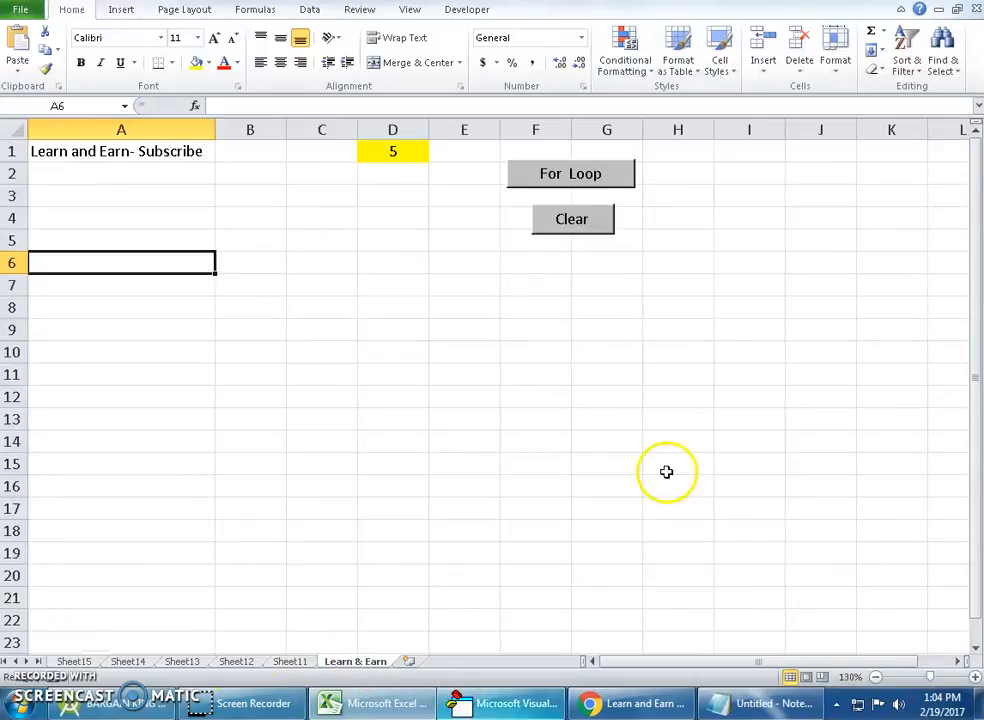
pyautogui.moveTo(571, 173)
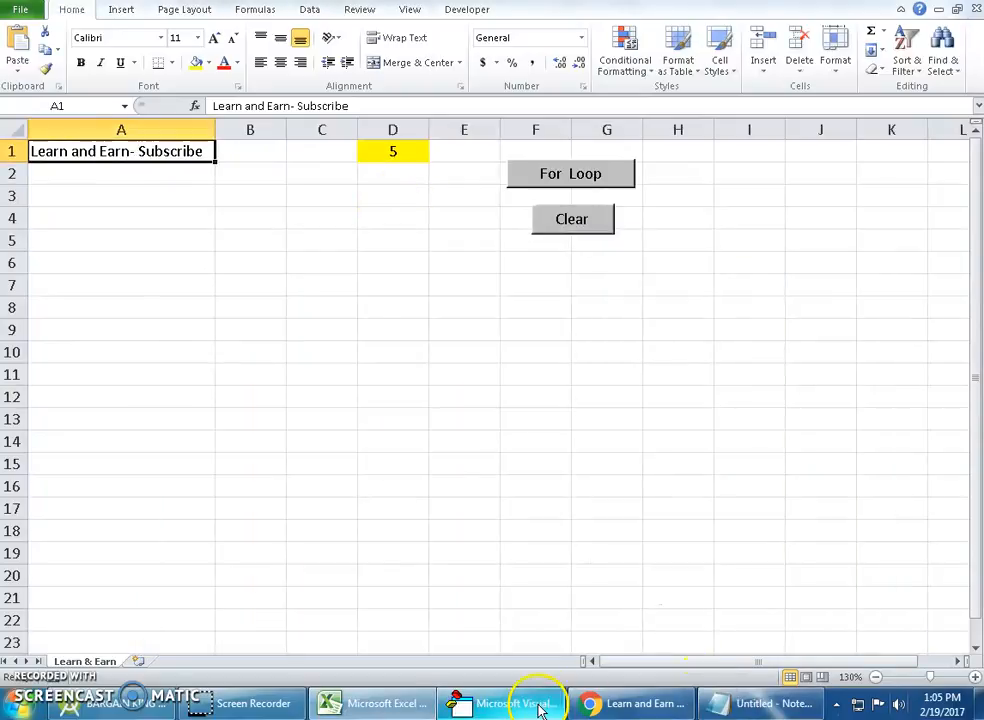
# - Make the For line's upper limit Cells(1, 4) so the loop runs to the count in D1
pyautogui.click(500, 703)
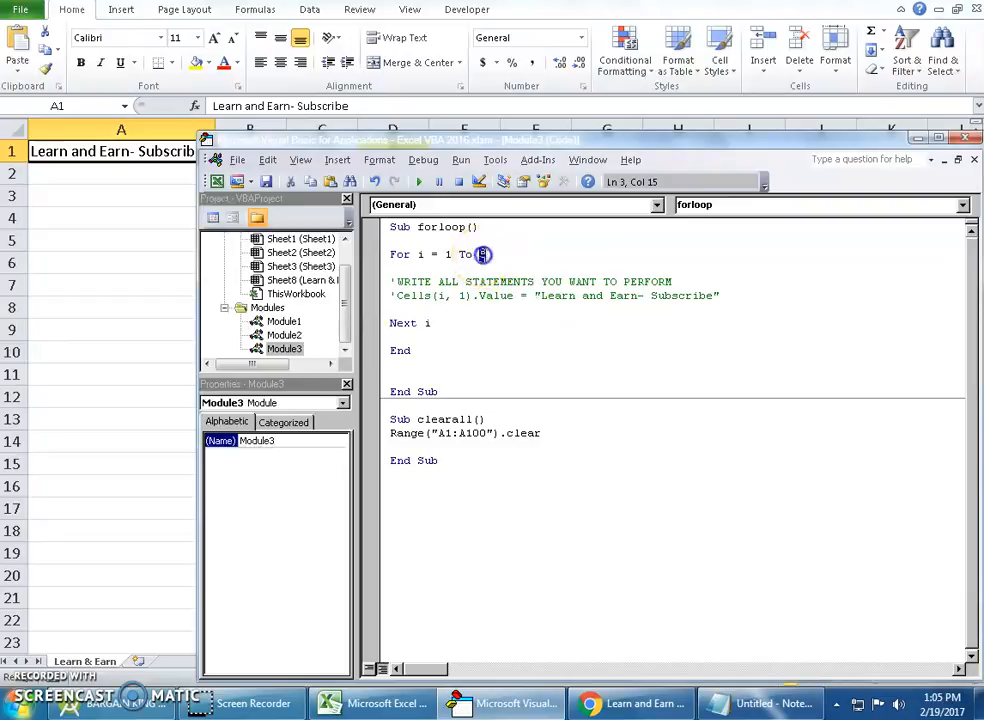
pyautogui.write('5')
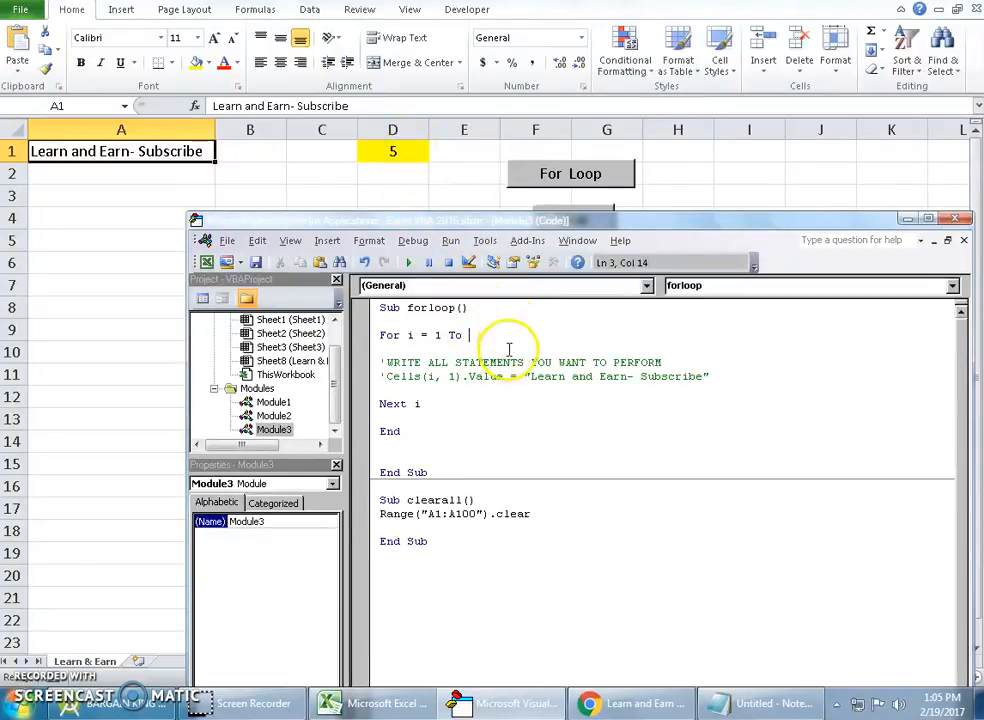
pyautogui.write('cells(a')
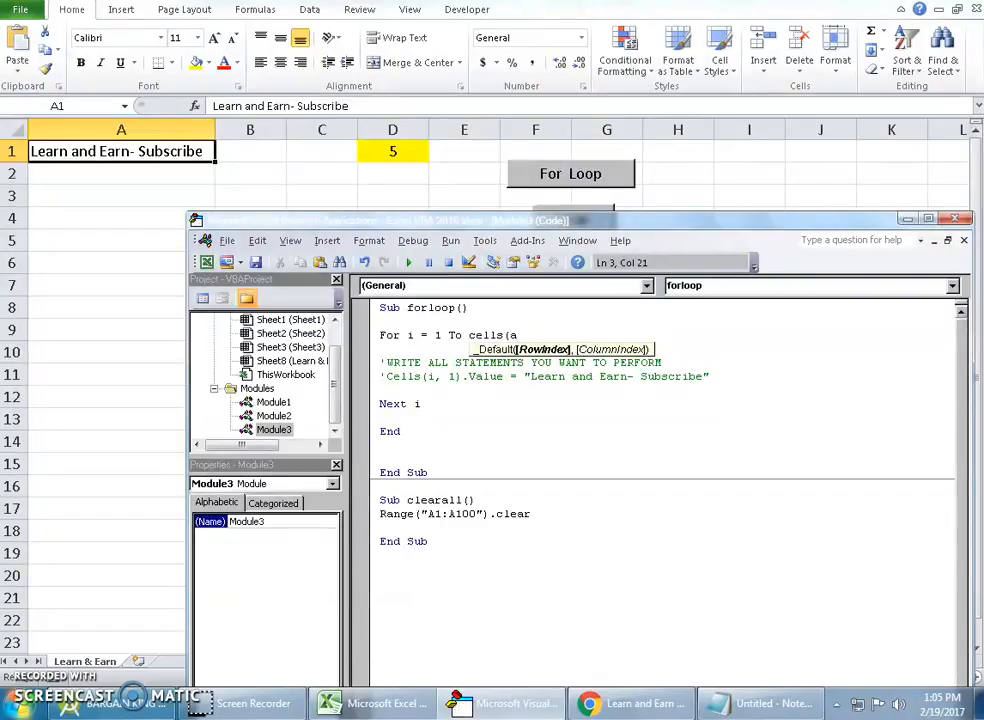
pyautogui.write(',4')
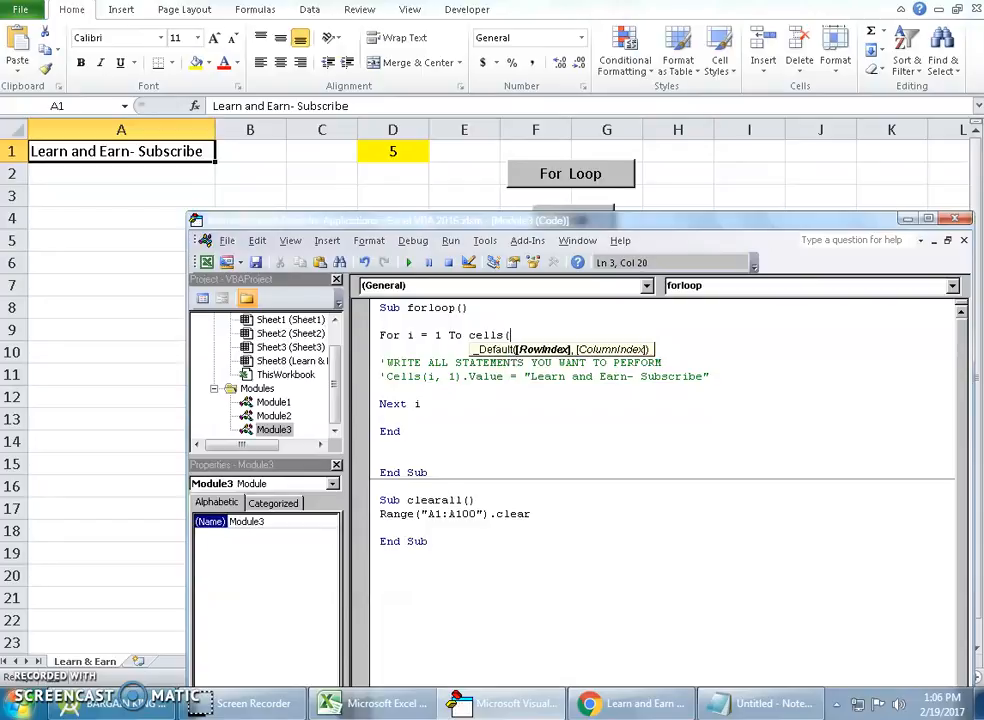
pyautogui.write('1,4)')
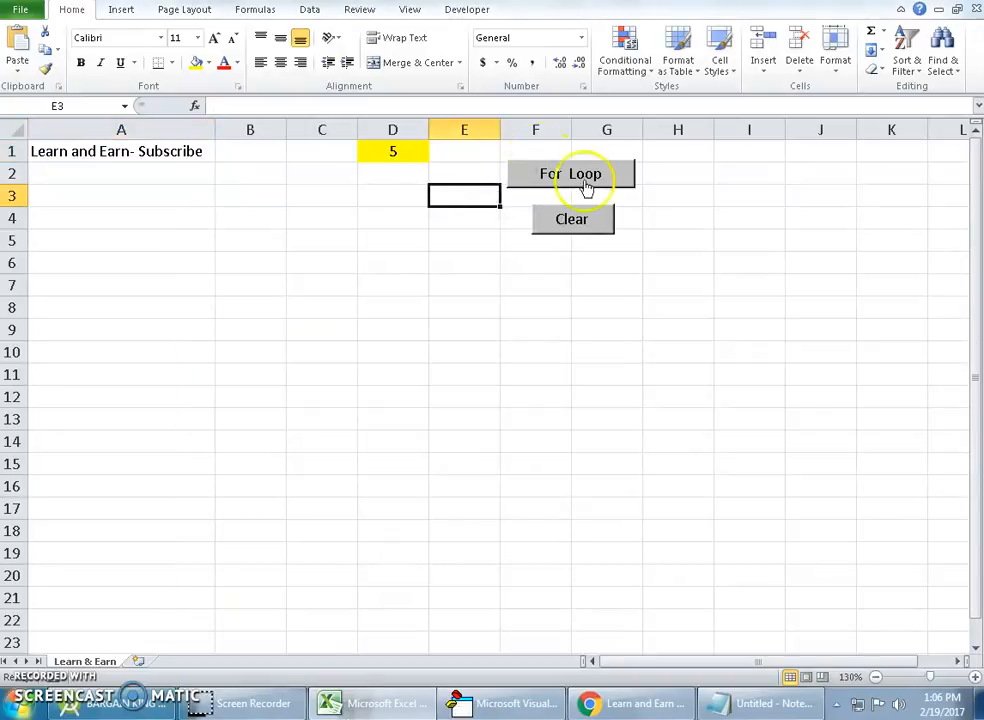
# - Run the For Loop button with D1 set to 10, then 20, clear column A, then run with 2
pyautogui.click(392, 151)
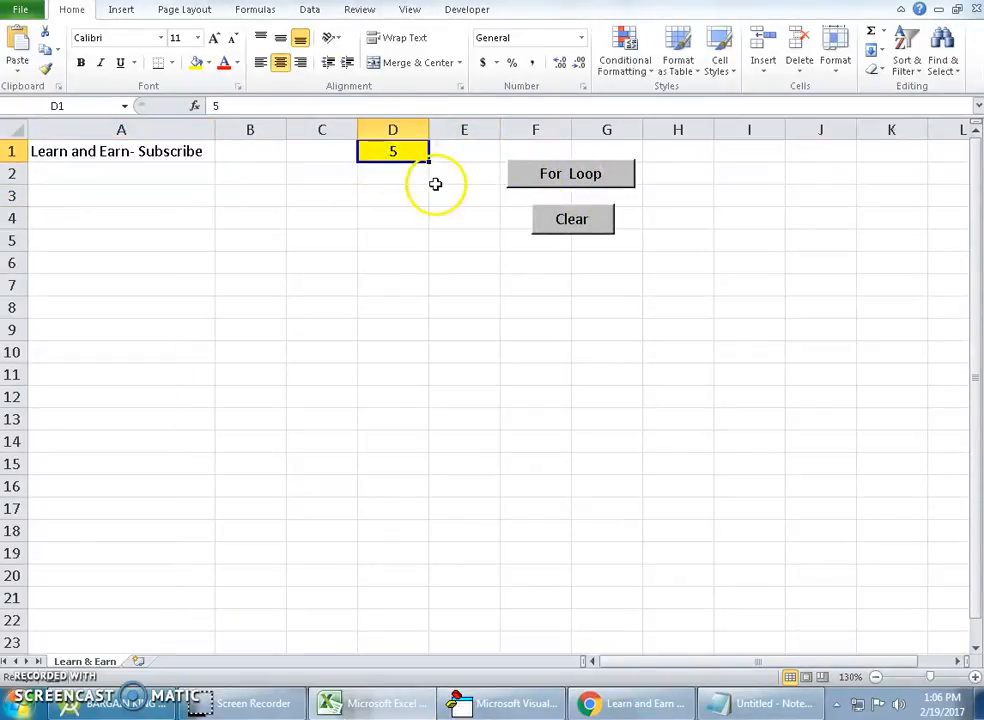
pyautogui.click(570, 174)
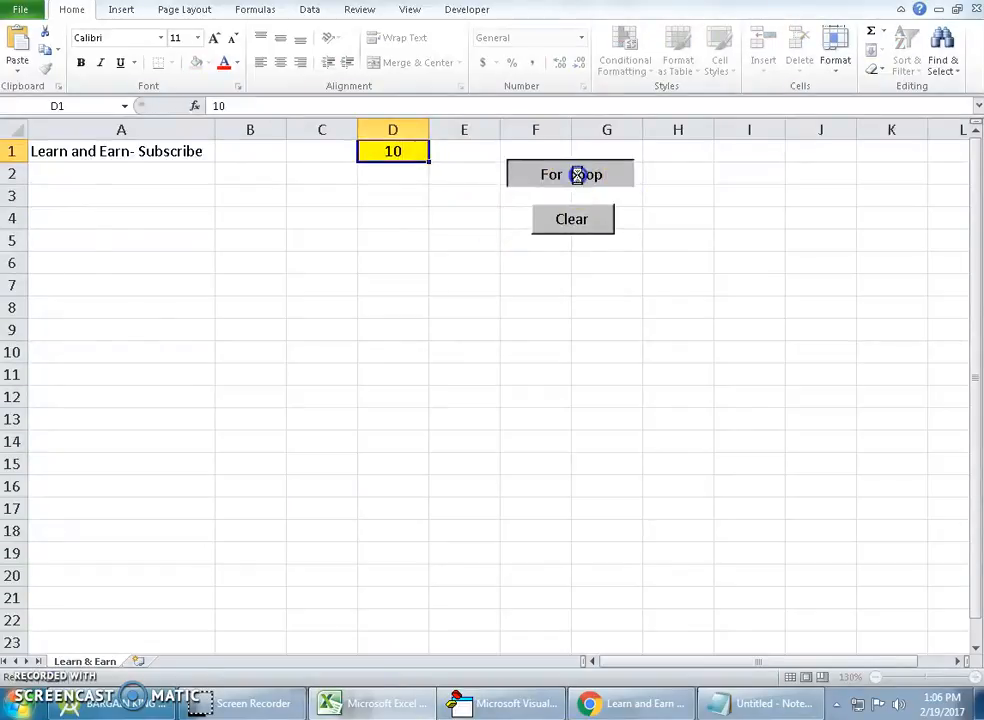
pyautogui.click(570, 173)
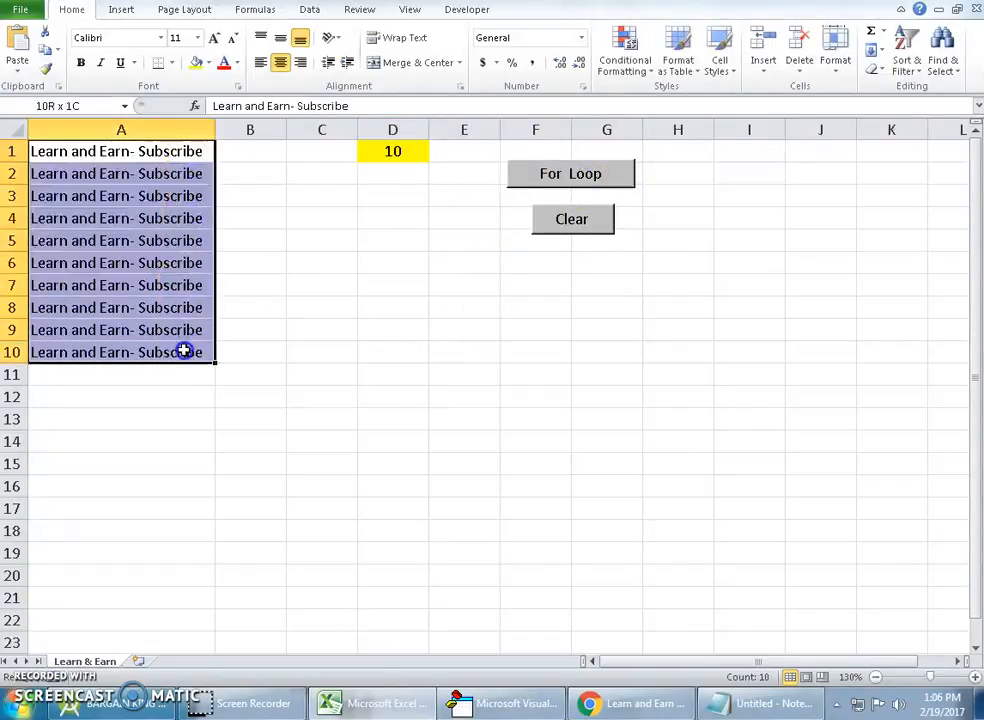
pyautogui.click(392, 151)
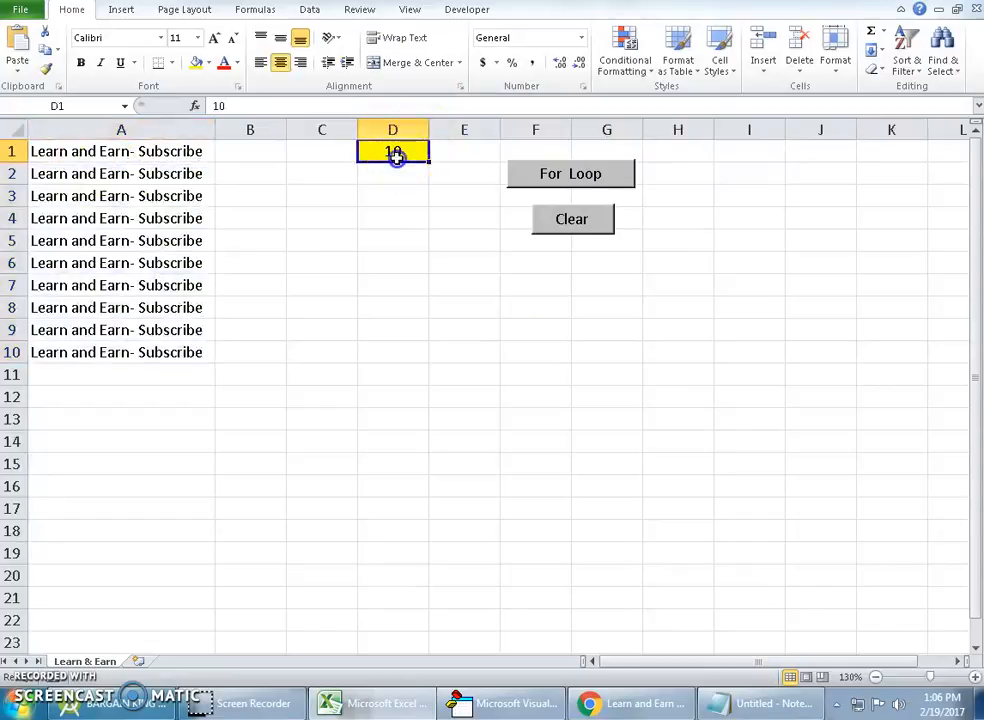
pyautogui.click(570, 173)
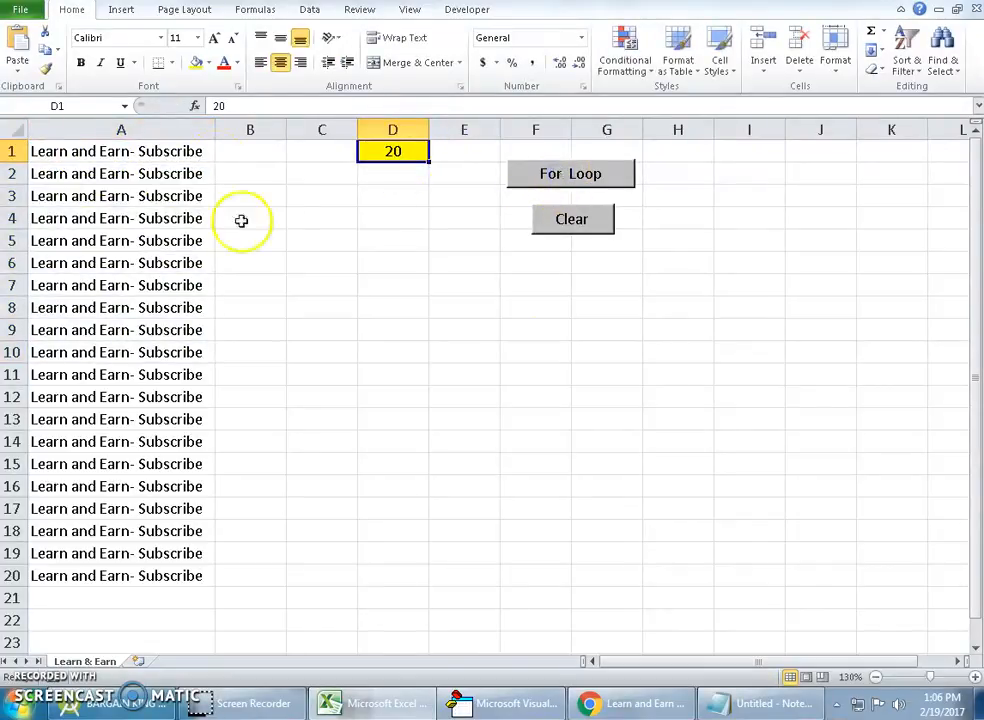
pyautogui.click(571, 219)
pyautogui.write('2')
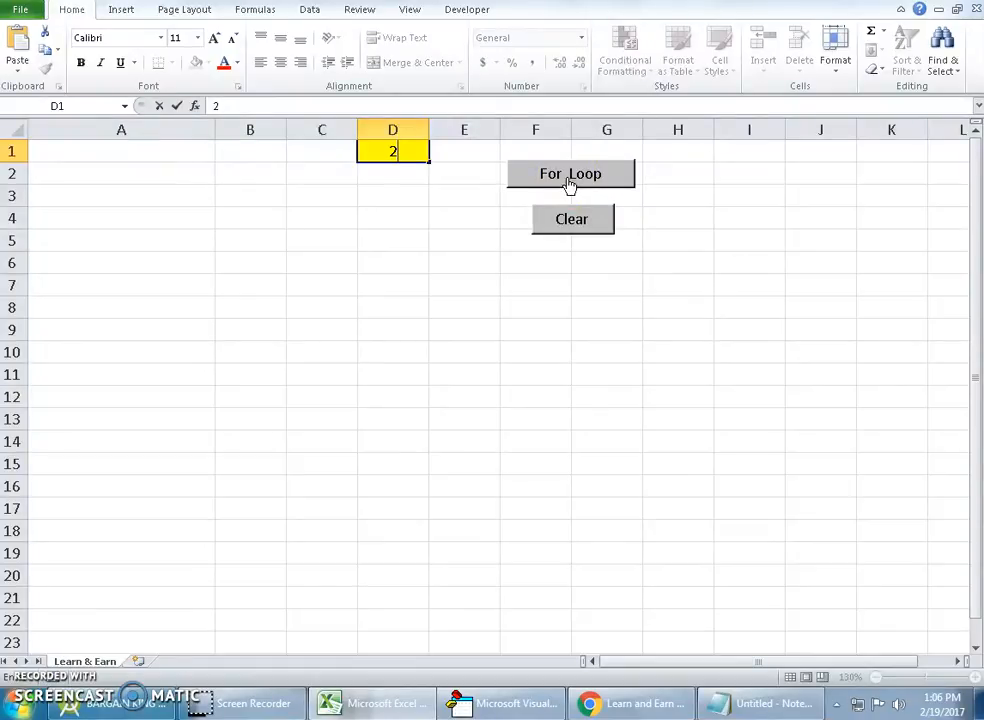
pyautogui.click(570, 173)
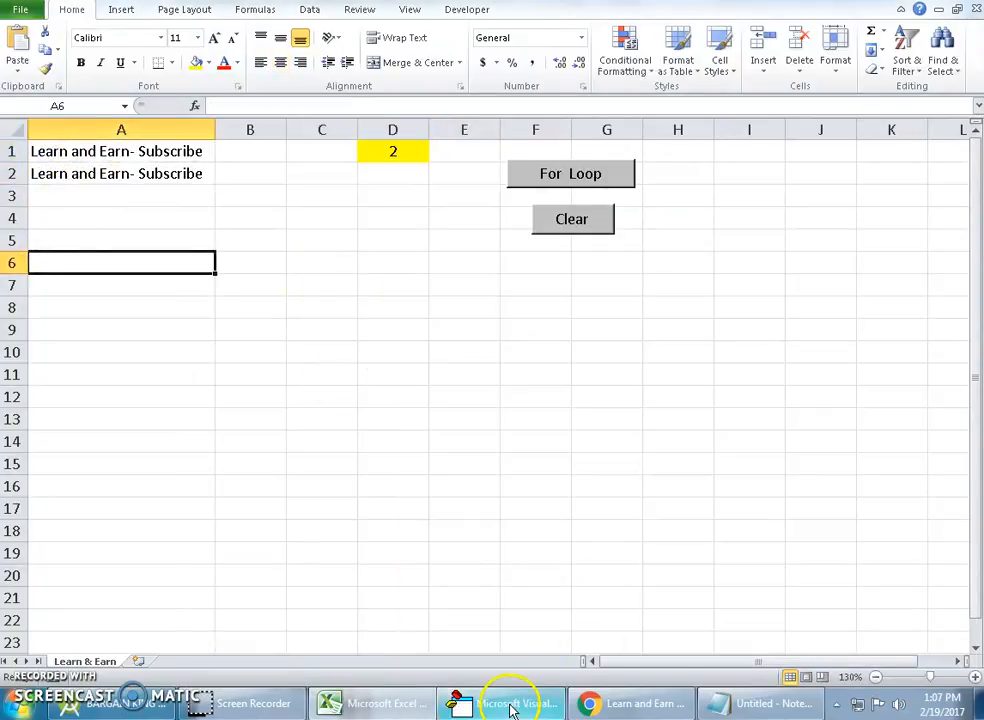
# - Replace the Cells(i, 1).Value statement inside the loop with msgbox i
pyautogui.click(512, 703)
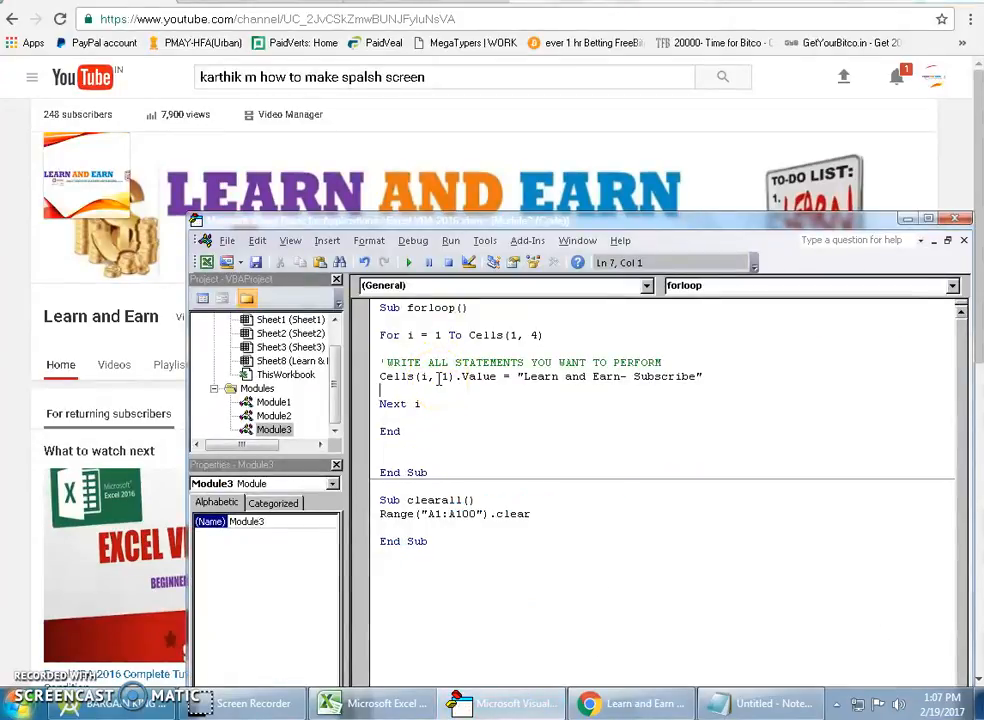
pyautogui.tripleClick(540, 376)
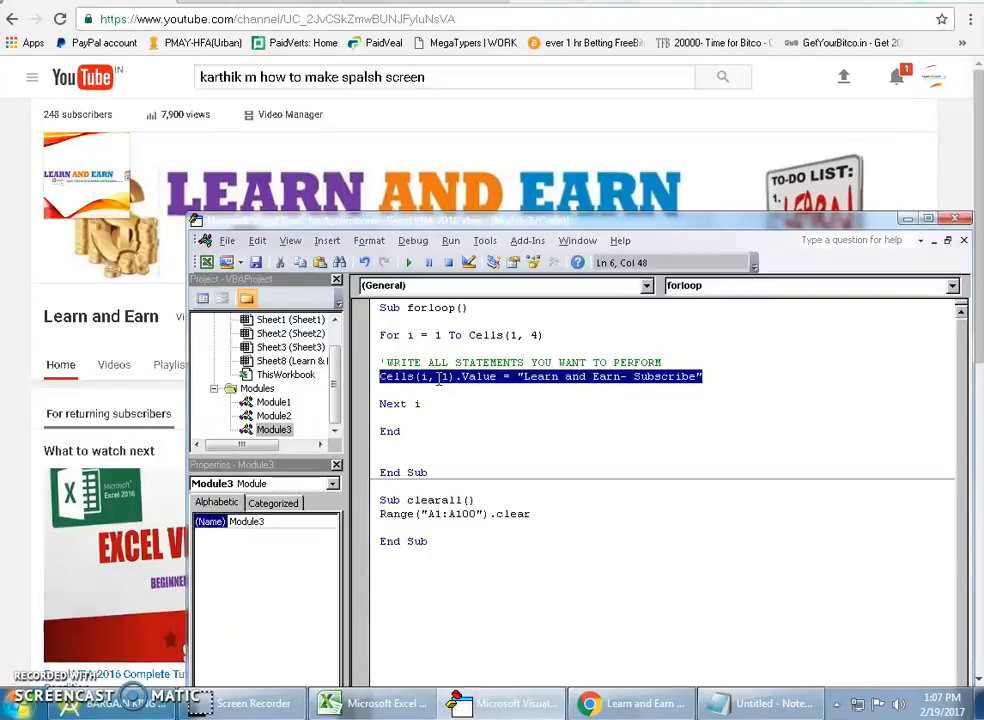
pyautogui.write('msgb')
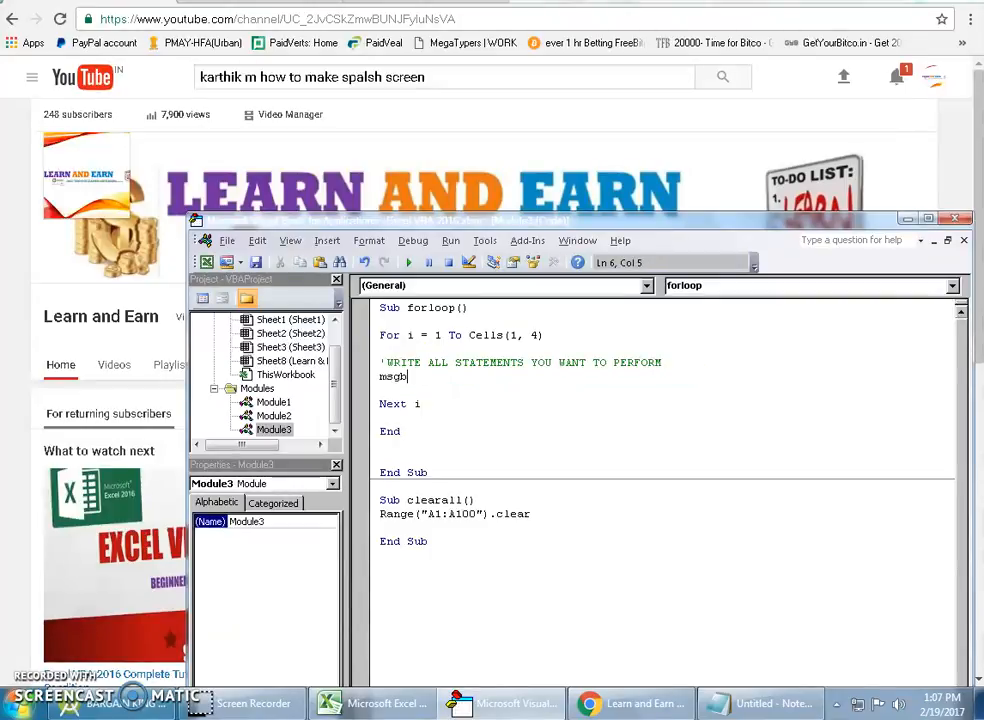
pyautogui.write('ox')
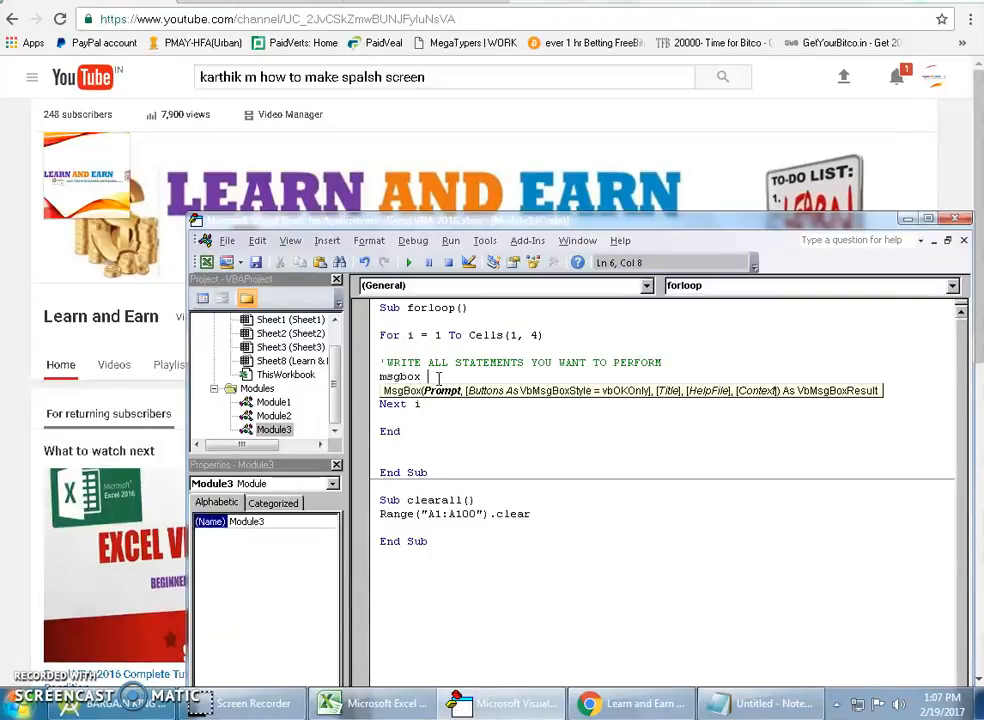
pyautogui.write('i')
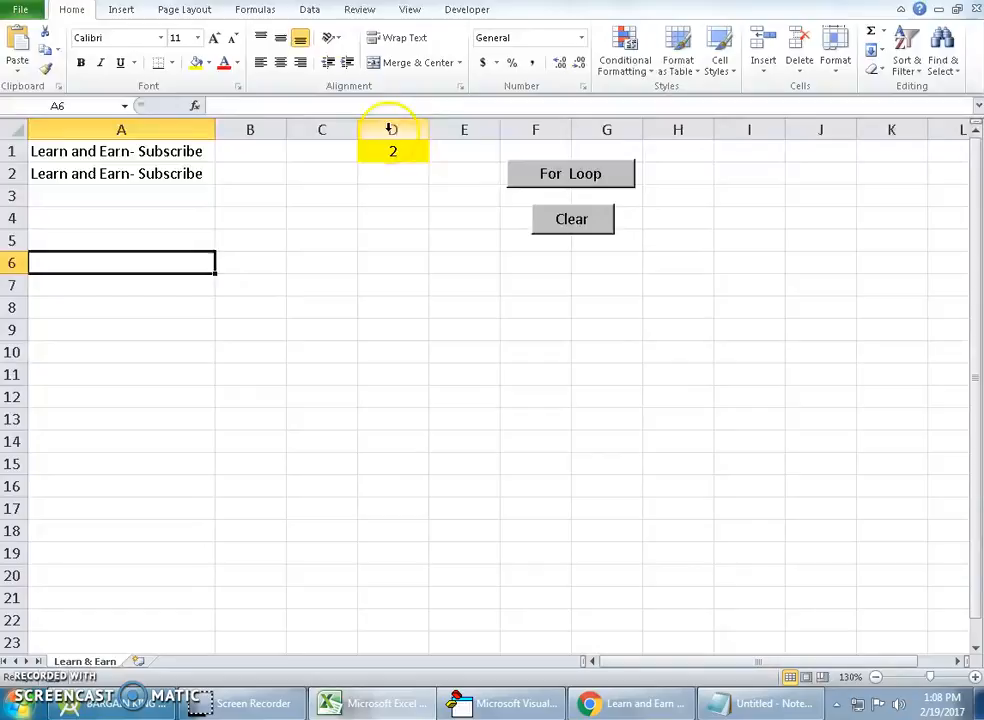
# - Enter 5 as the loop count in D1 and run the For Loop macro
pyautogui.click(570, 173)
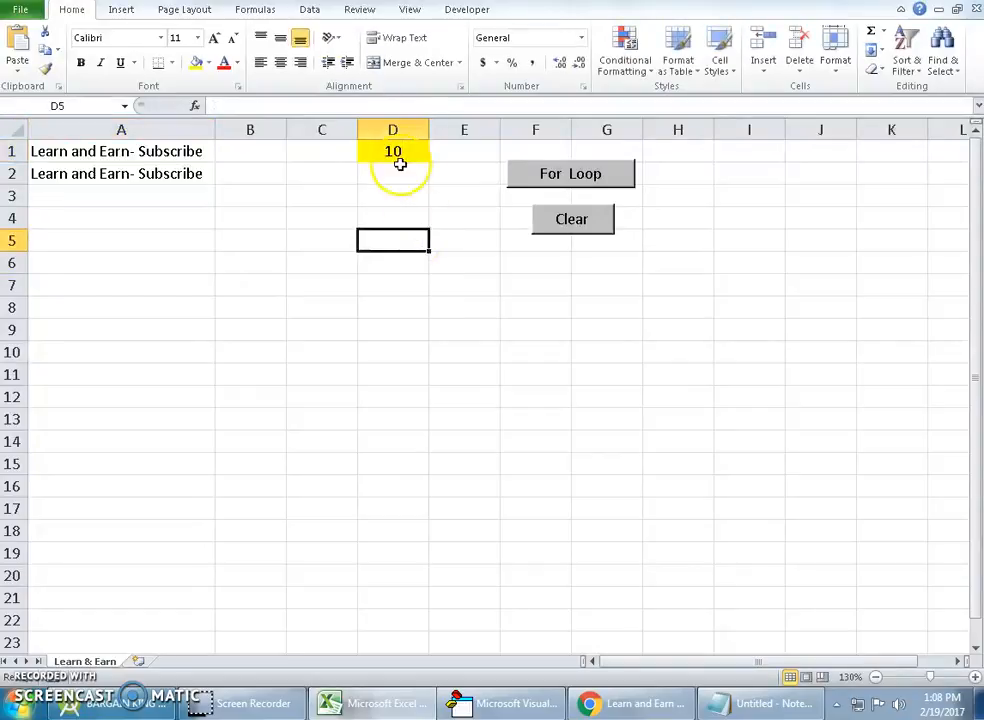
pyautogui.click(571, 173)
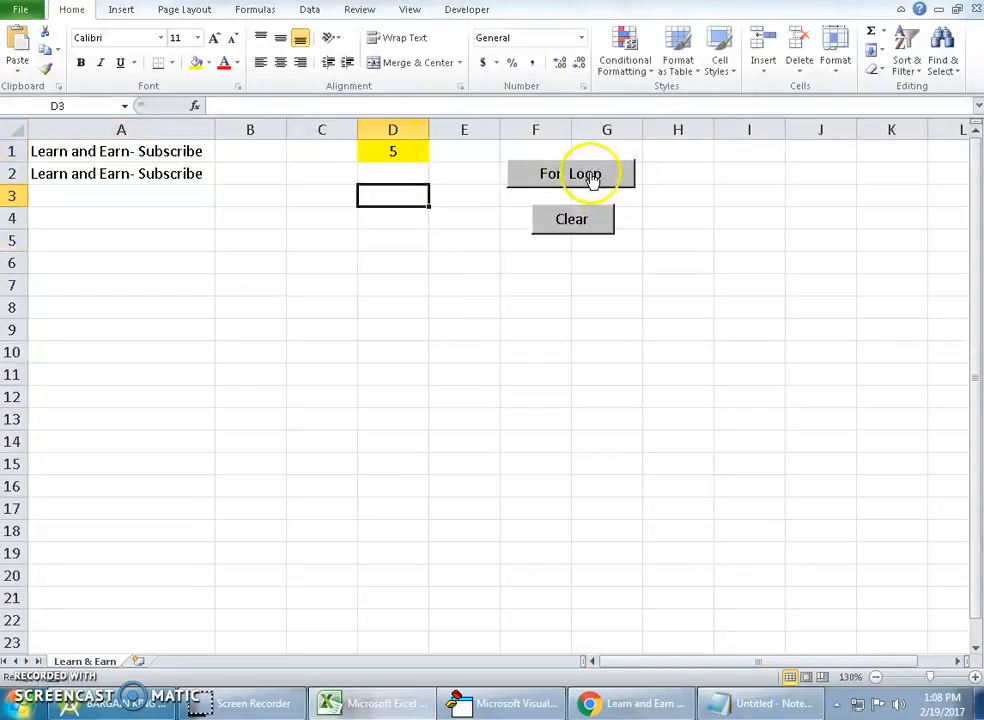
pyautogui.click(571, 173)
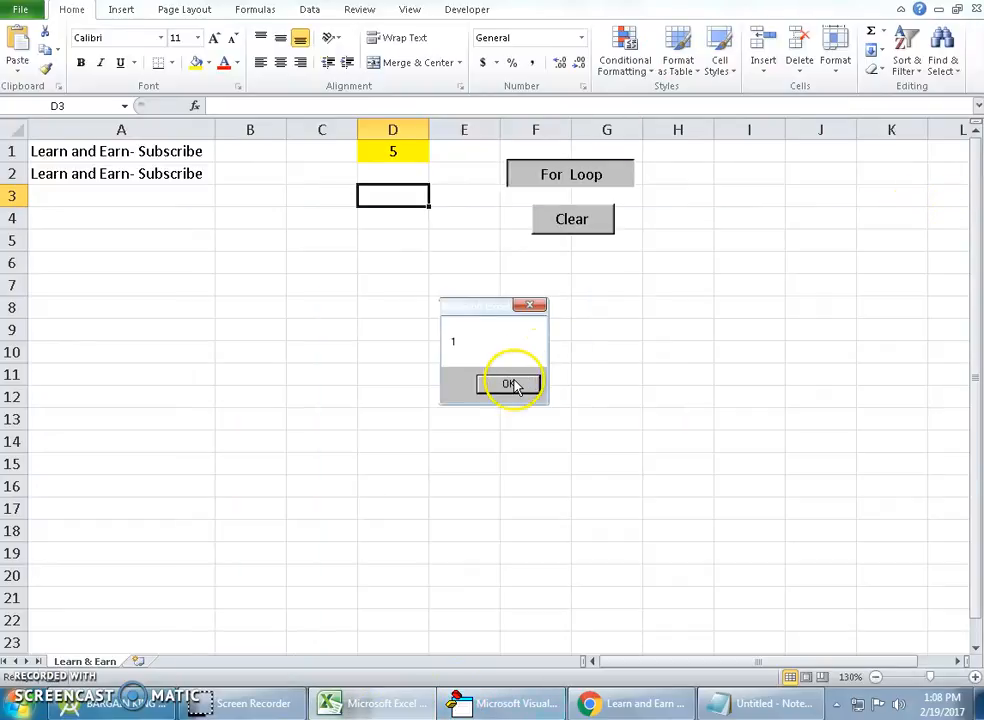
# - Acknowledge each counter message box from 1 through 5 until the loop finishes
pyautogui.click(509, 384)
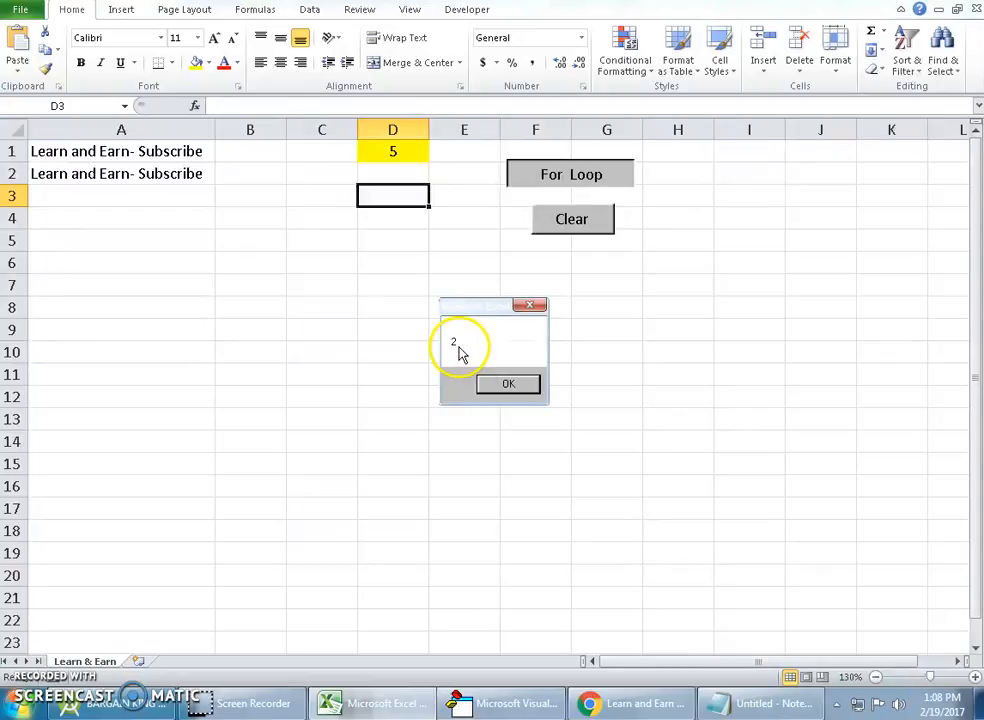
pyautogui.click(508, 383)
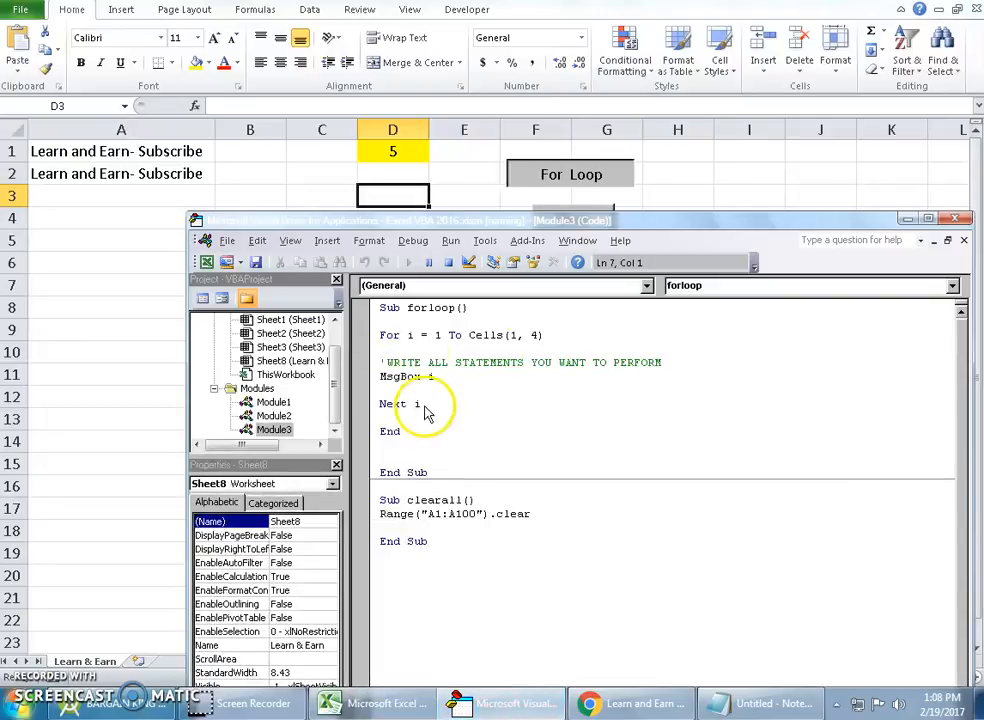
pyautogui.moveTo(425, 340)
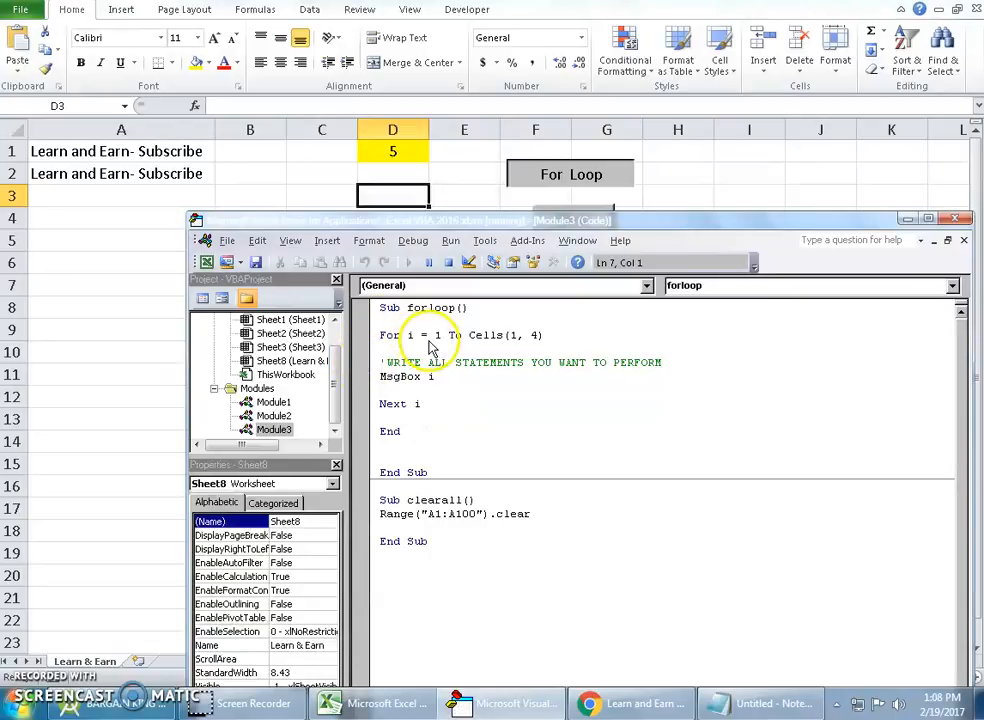
pyautogui.moveTo(420, 380)
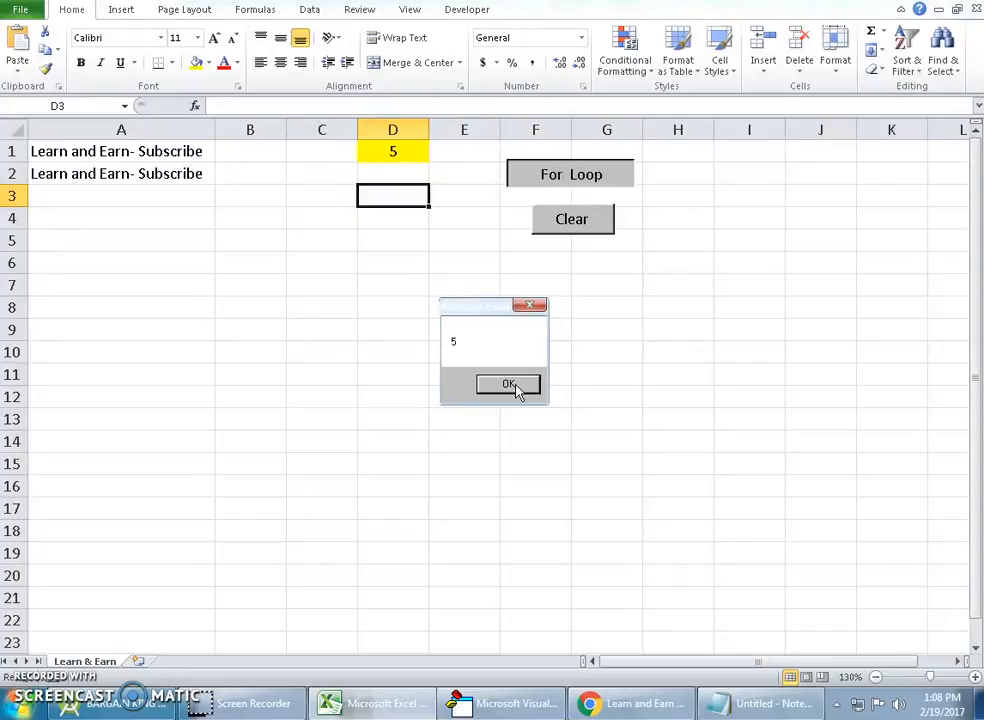
pyautogui.click(508, 385)
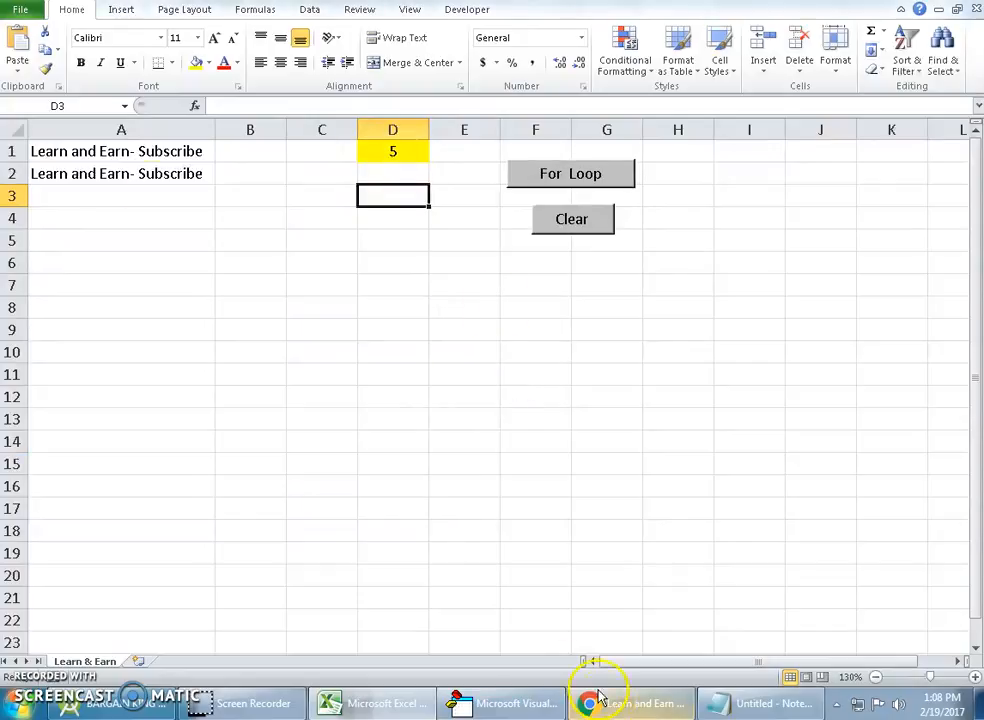
pyautogui.moveTo(500, 703)
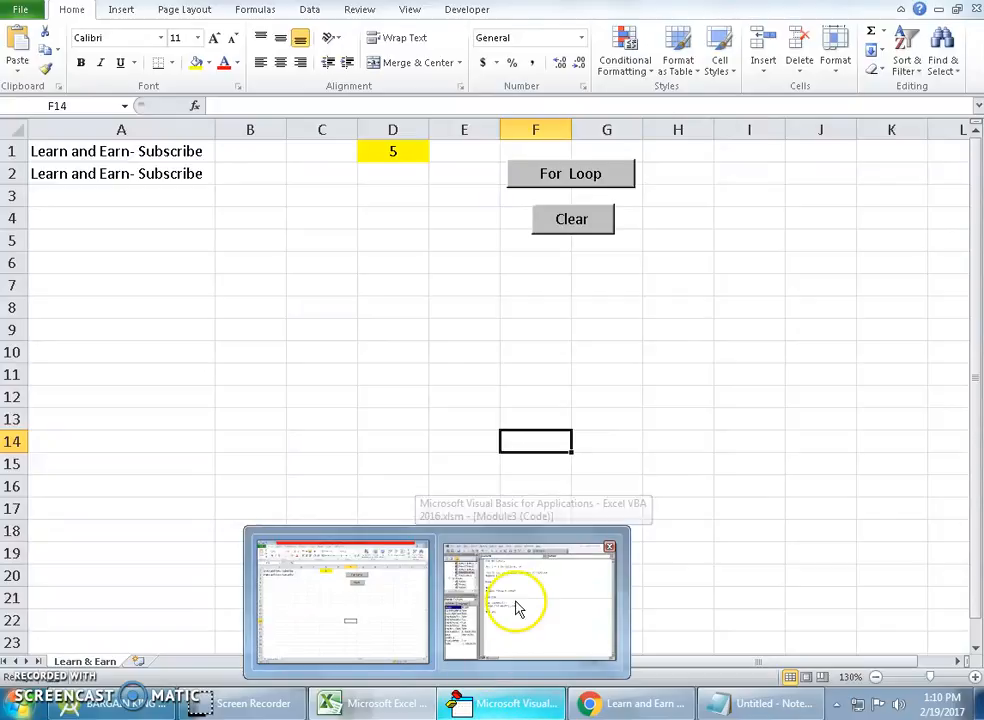
# - Reopen the VBA editor from the taskbar with the forloop macro code in view
pyautogui.click(528, 600)
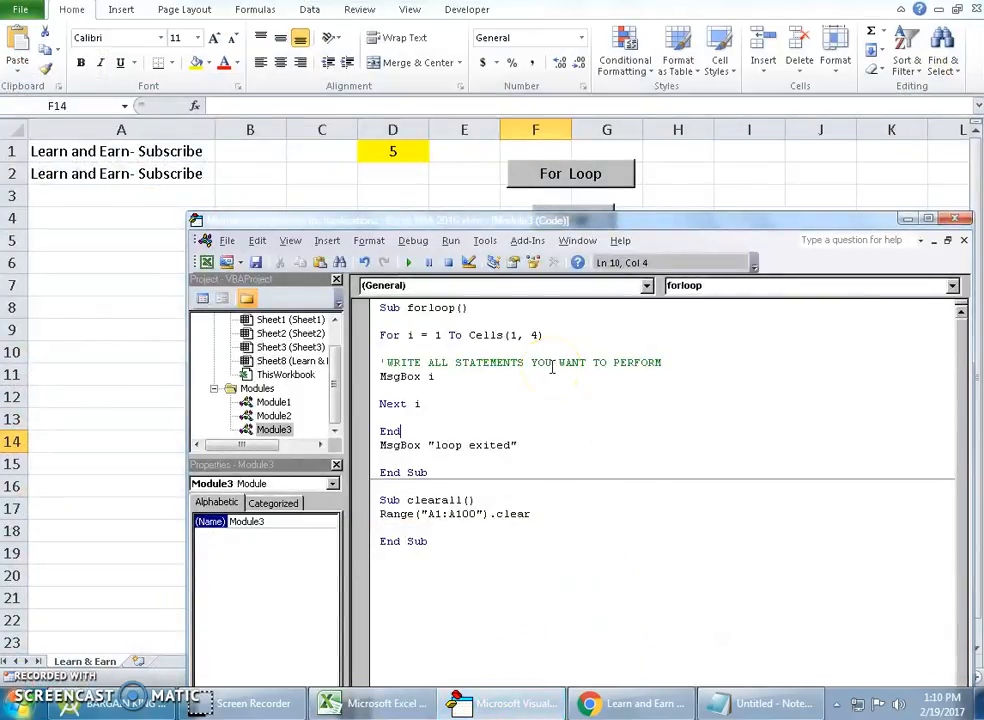
pyautogui.moveTo(490, 567)
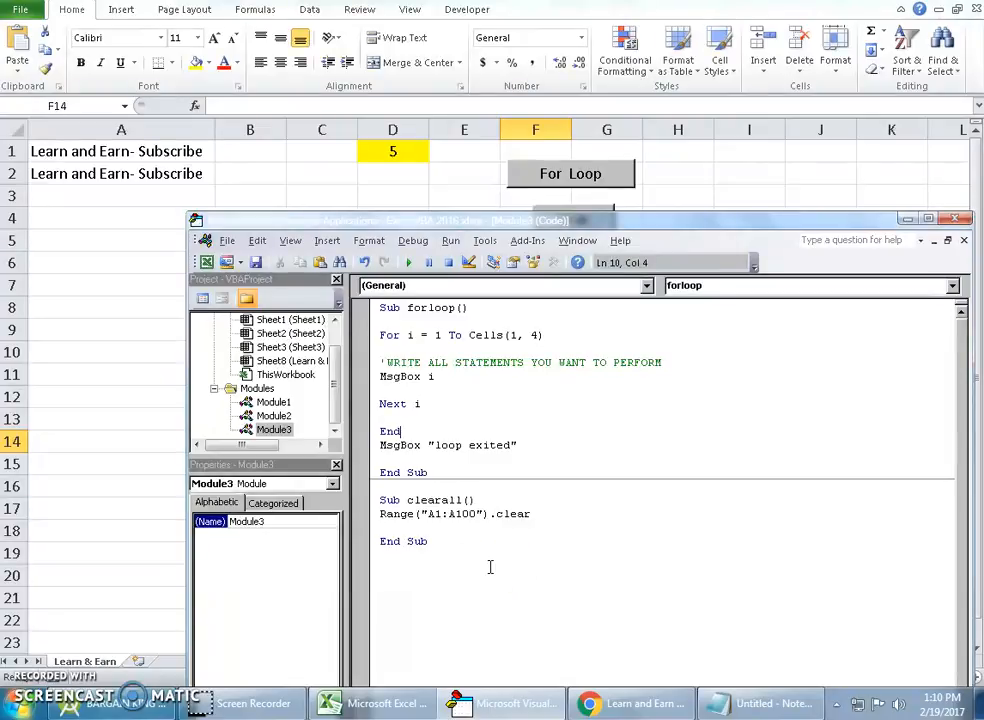
pyautogui.click(448, 445)
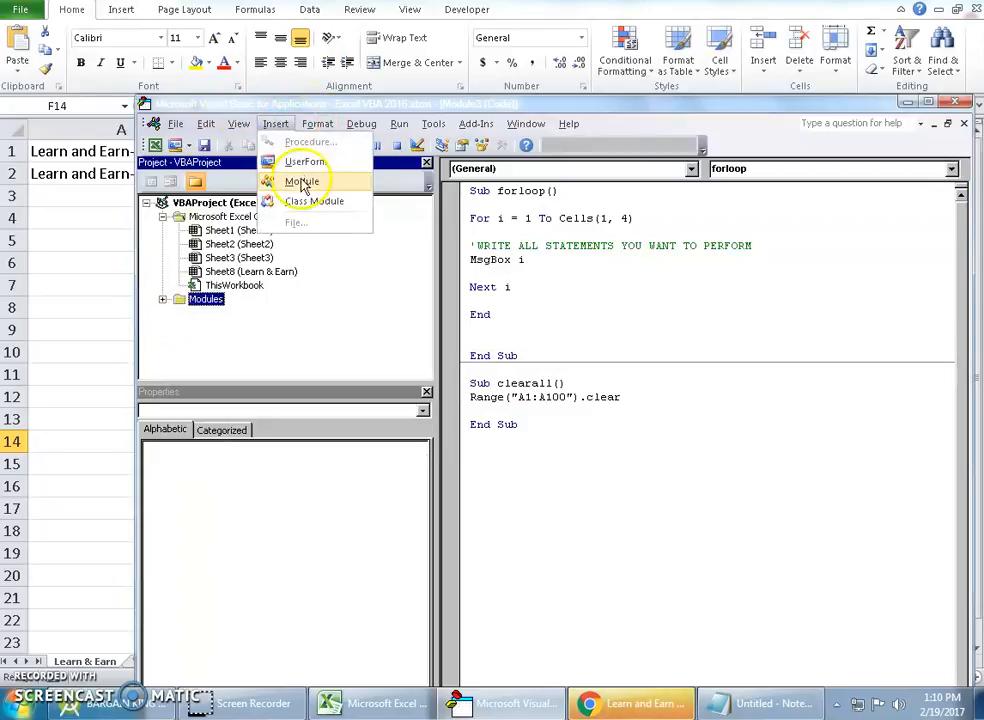
# - Insert a blank UserForm1 into the project and select it to show its properties
pyautogui.click(304, 162)
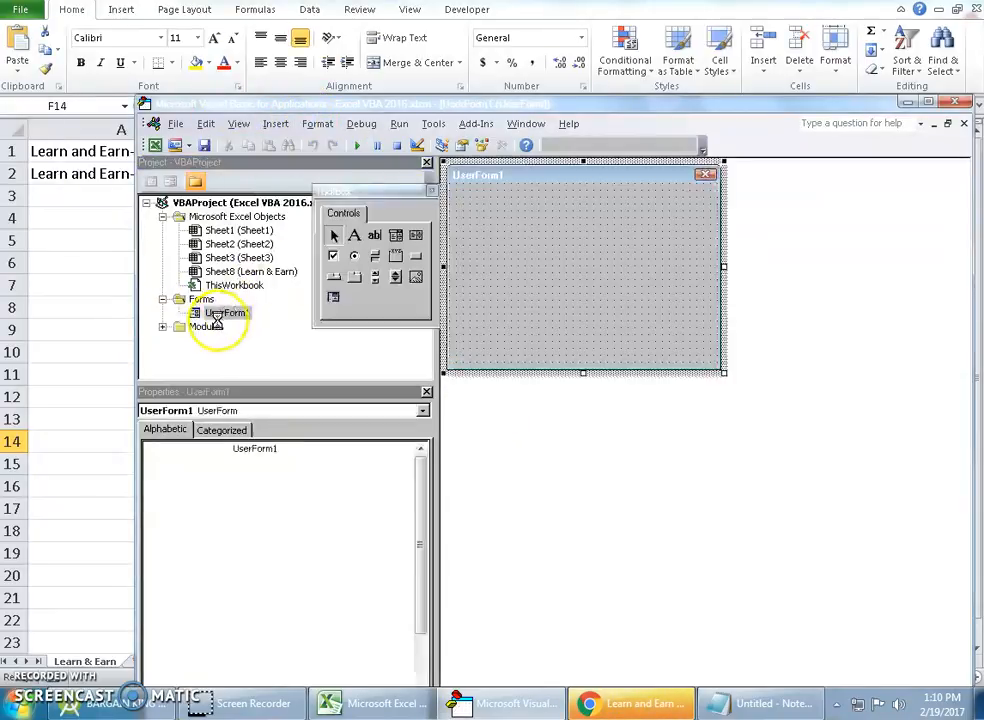
pyautogui.click(227, 312)
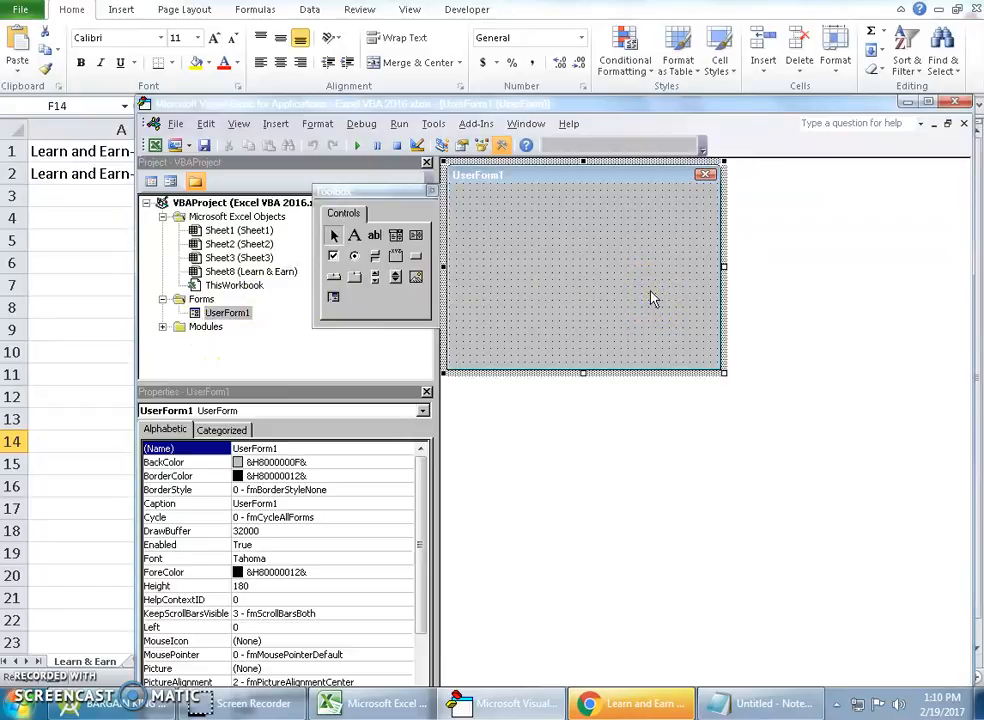